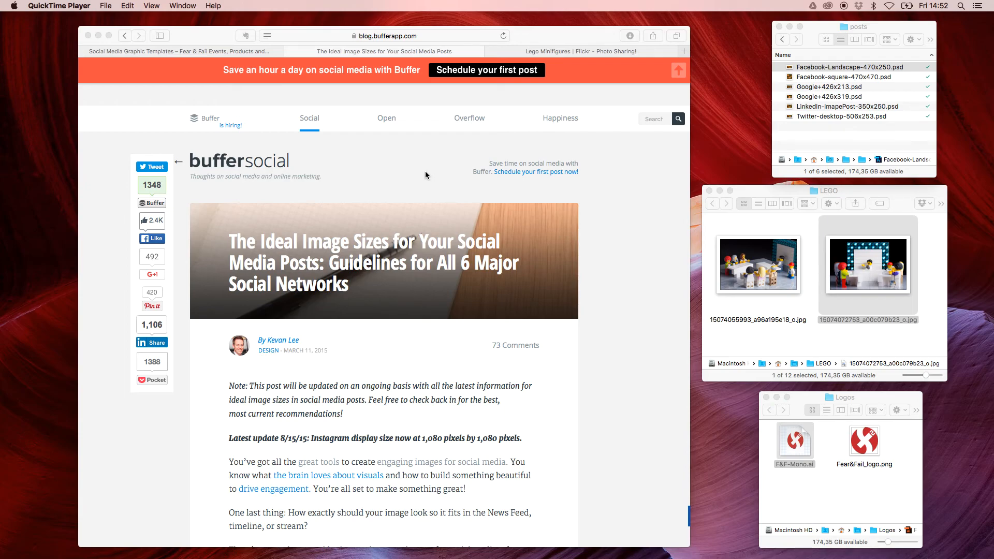
- Scroll through the Safari article to reach the Fear & Fail Social Media Graphic Templates link
{"action": "scroll", "scroll_direction": "down", "scroll_amount": 3}
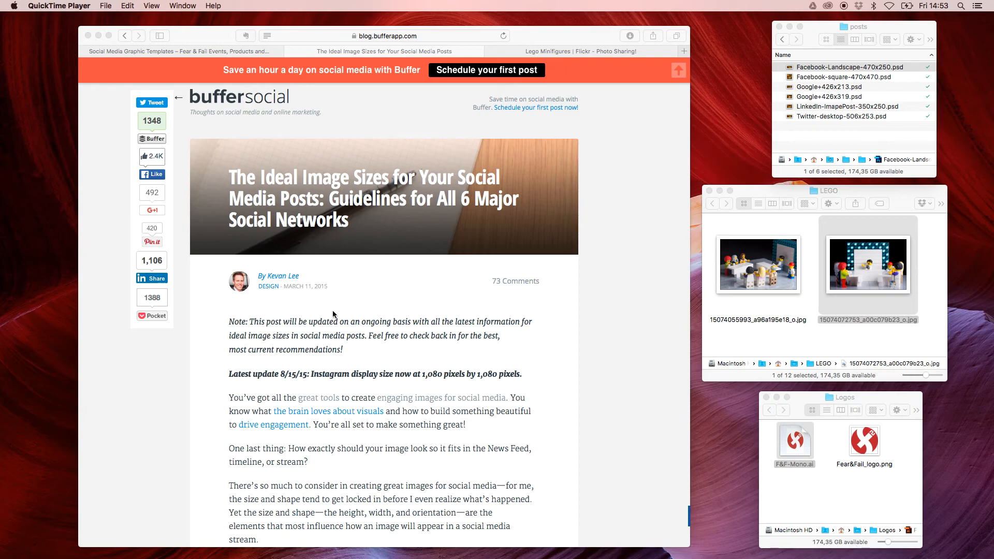
{"action": "scroll", "scroll_direction": "down", "scroll_amount": 3}
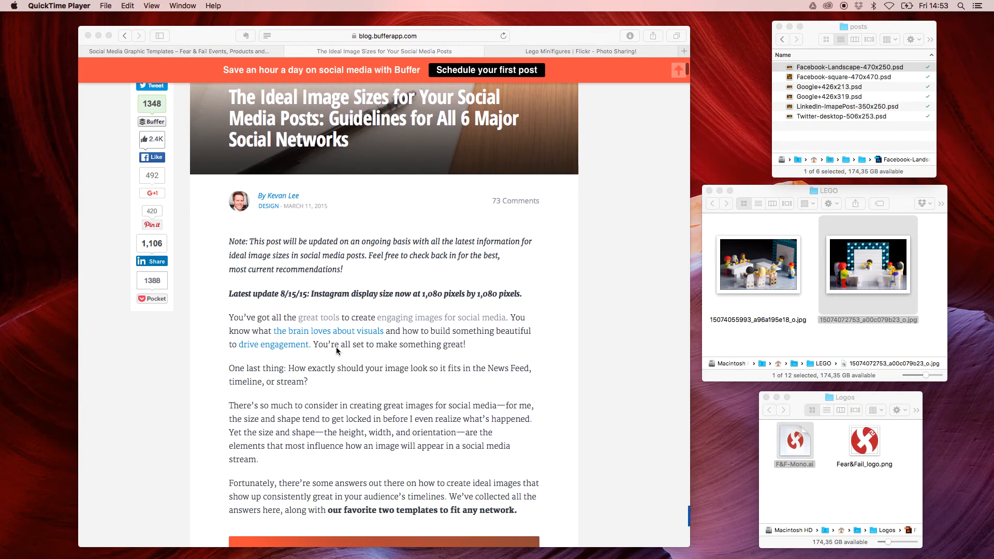
{"action": "scroll", "scroll_direction": "down", "scroll_amount": 3}
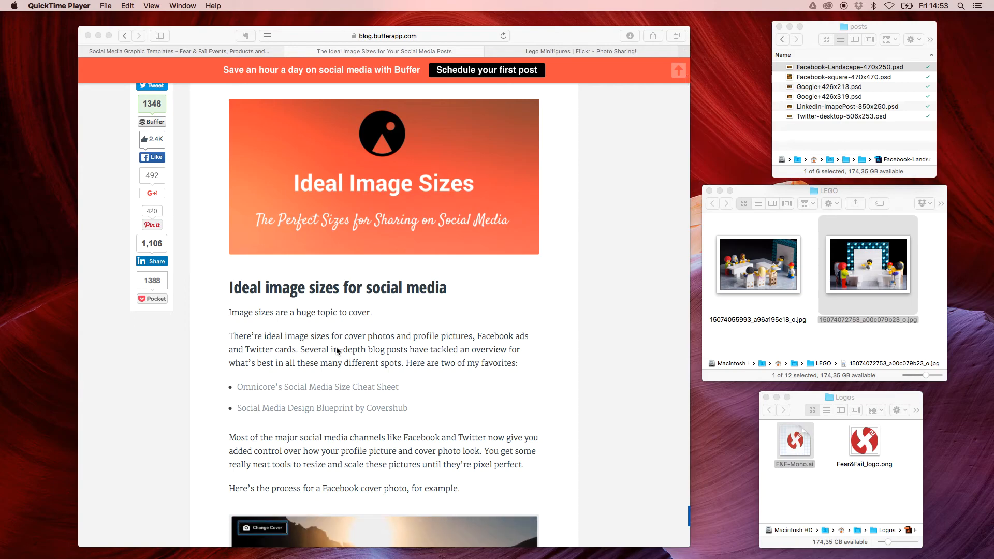
{"action": "scroll", "scroll_direction": "down", "scroll_amount": 3}
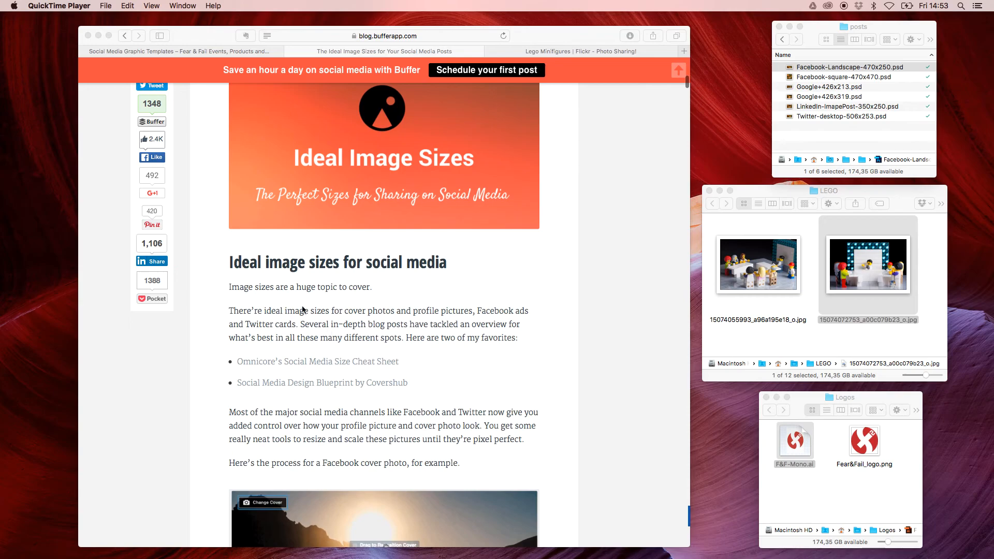
{"action": "scroll", "scroll_direction": "down", "scroll_amount": 3}
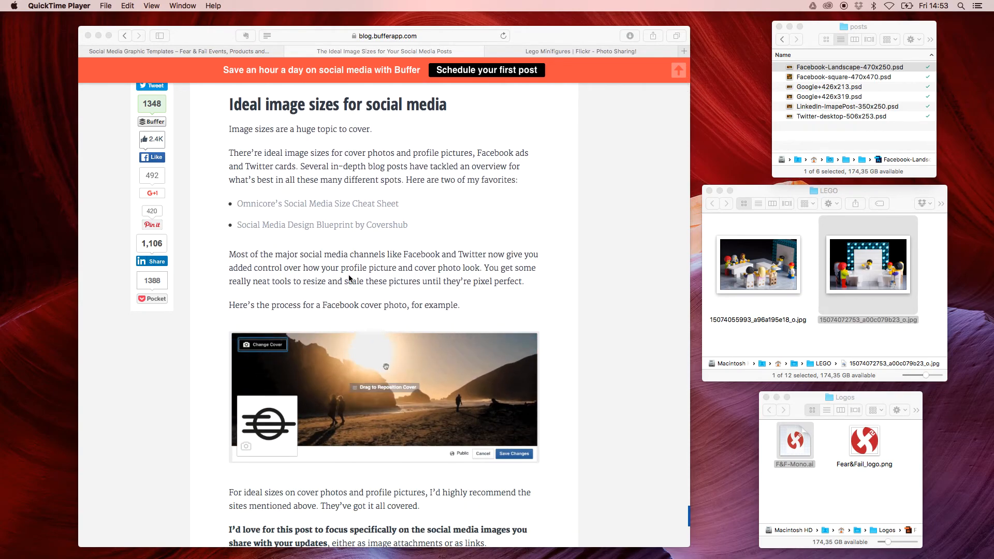
{"action": "scroll", "scroll_direction": "down", "scroll_amount": 3}
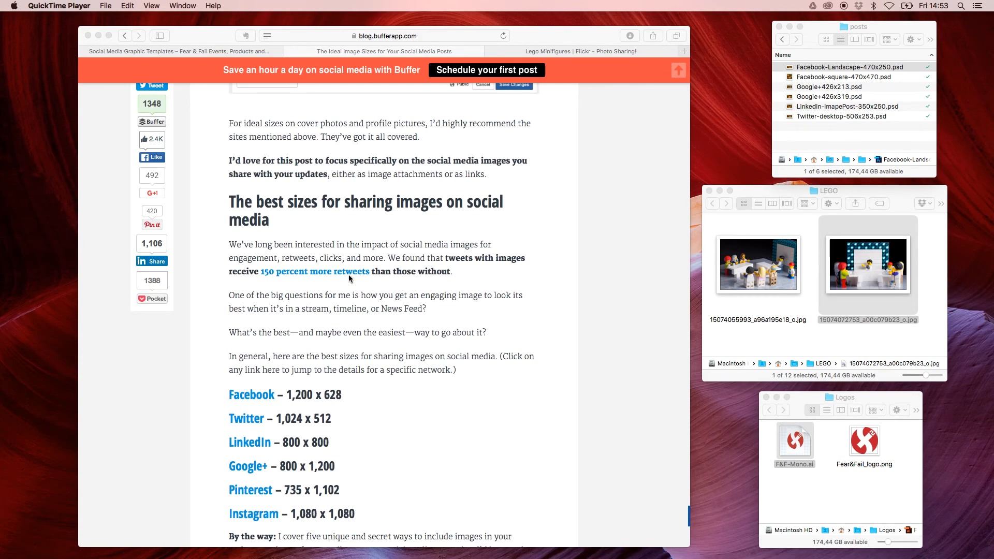
{"action": "scroll", "scroll_direction": "down", "scroll_amount": 3}
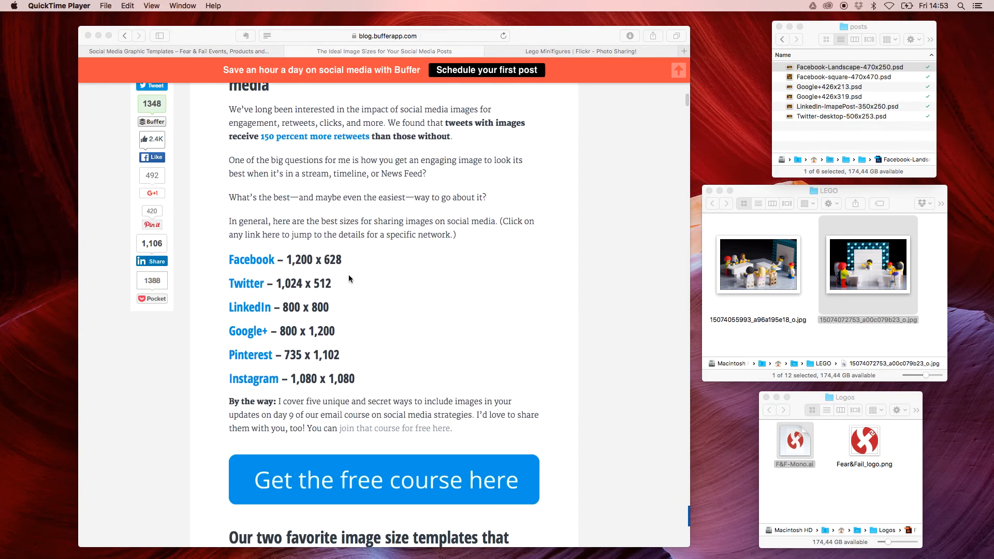
{"action": "scroll", "scroll_direction": "down", "scroll_amount": 3}
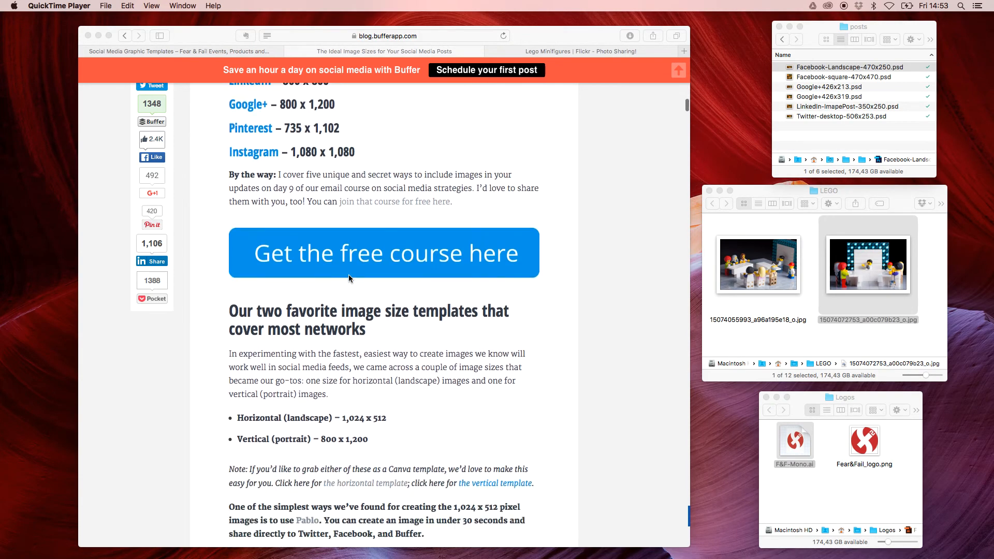
{"action": "scroll", "scroll_direction": "down", "scroll_amount": 3}
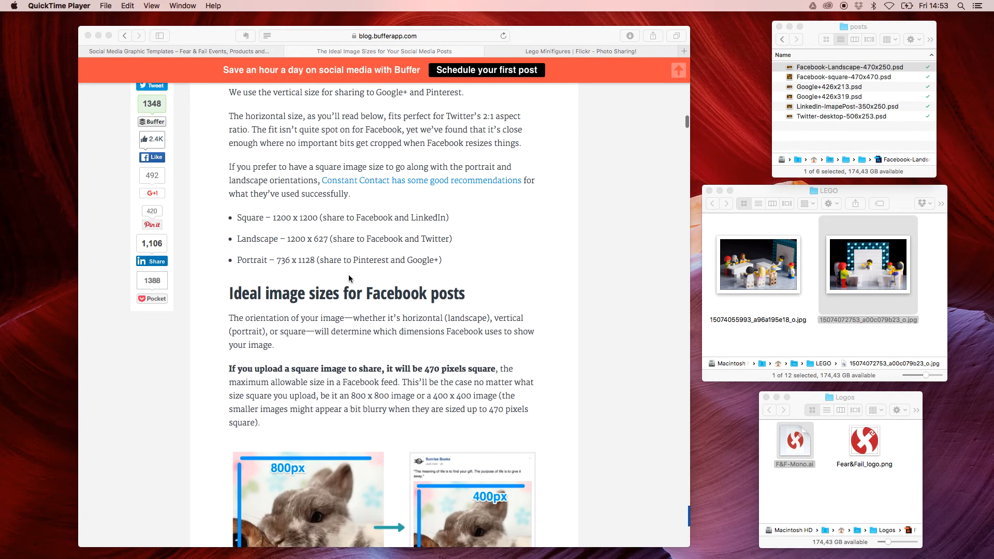
{"action": "scroll", "scroll_direction": "down", "scroll_amount": 3}
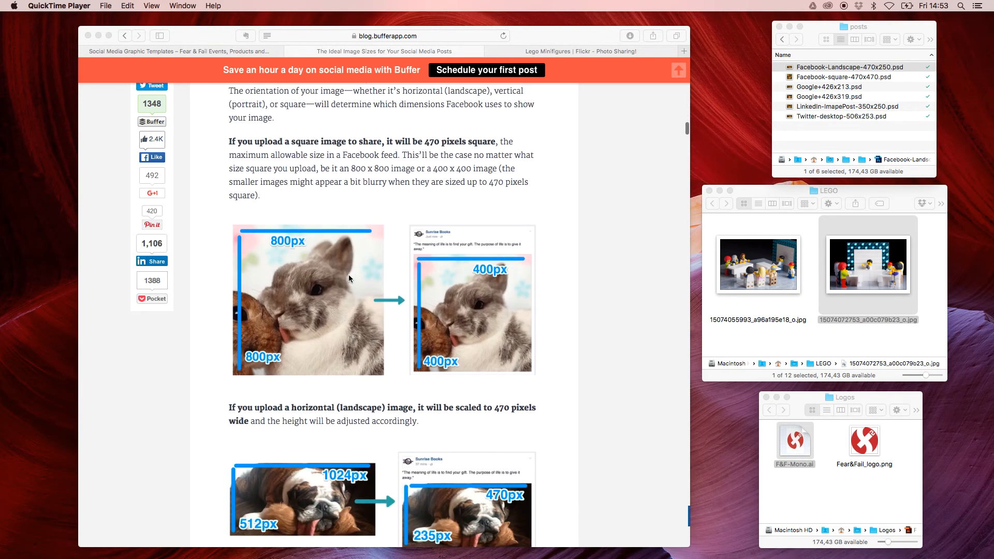
{"action": "scroll", "scroll_direction": "down", "scroll_amount": 3}
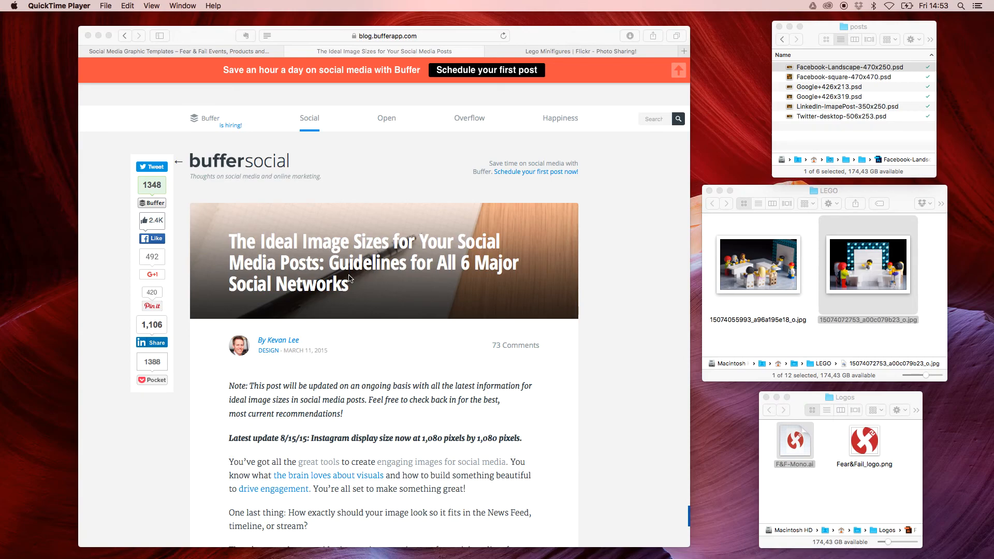
{"action": "mouse_move", "coordinate": [133, 76]}
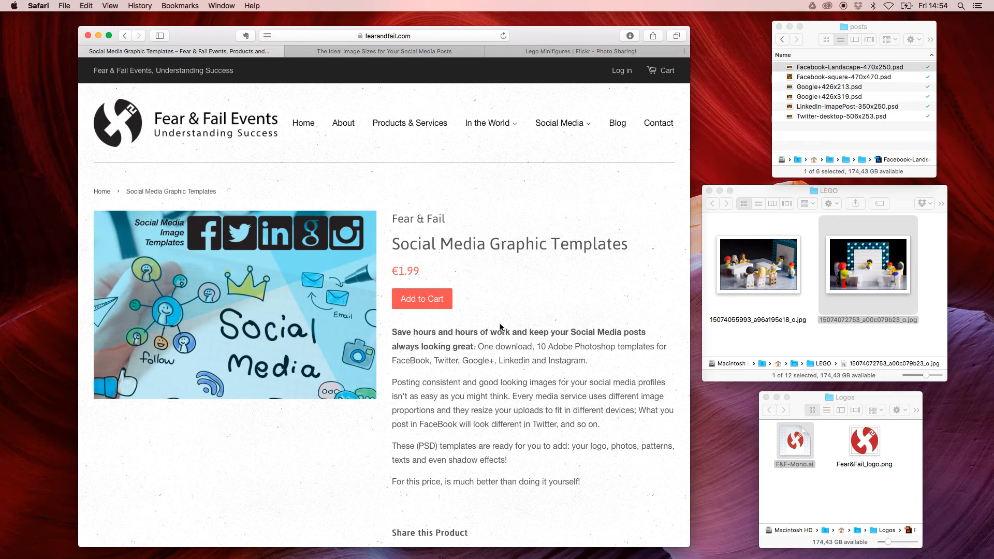
{"action": "mouse_move", "coordinate": [786, 183]}
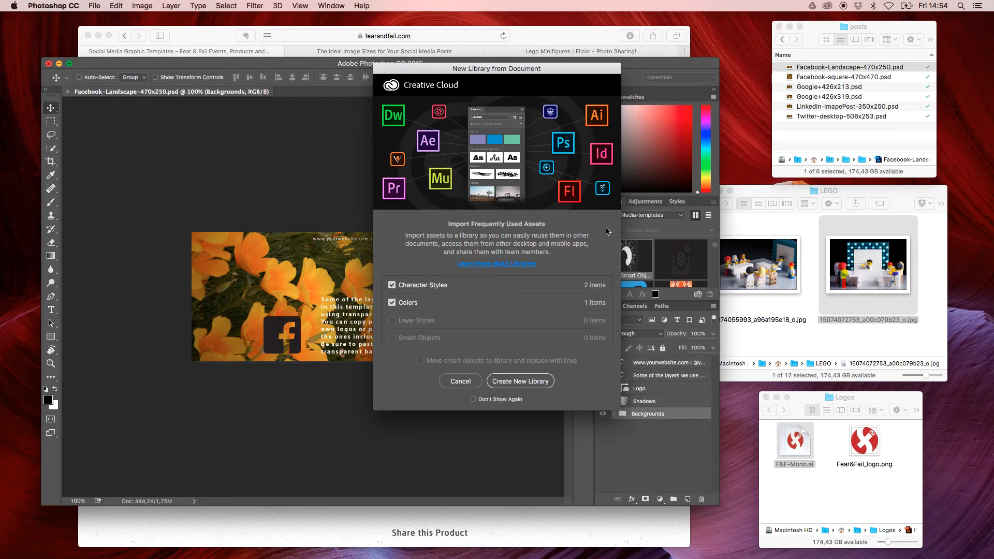
- Decline the New Library from Document prompt and expand the Backgrounds layer group
{"action": "left_click", "coordinate": [460, 381]}
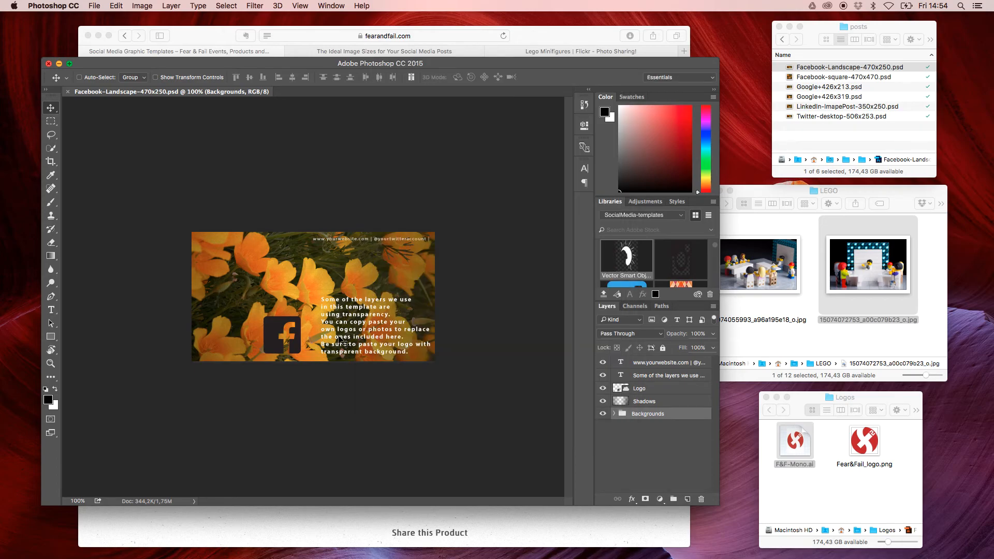
{"action": "mouse_move", "coordinate": [519, 319]}
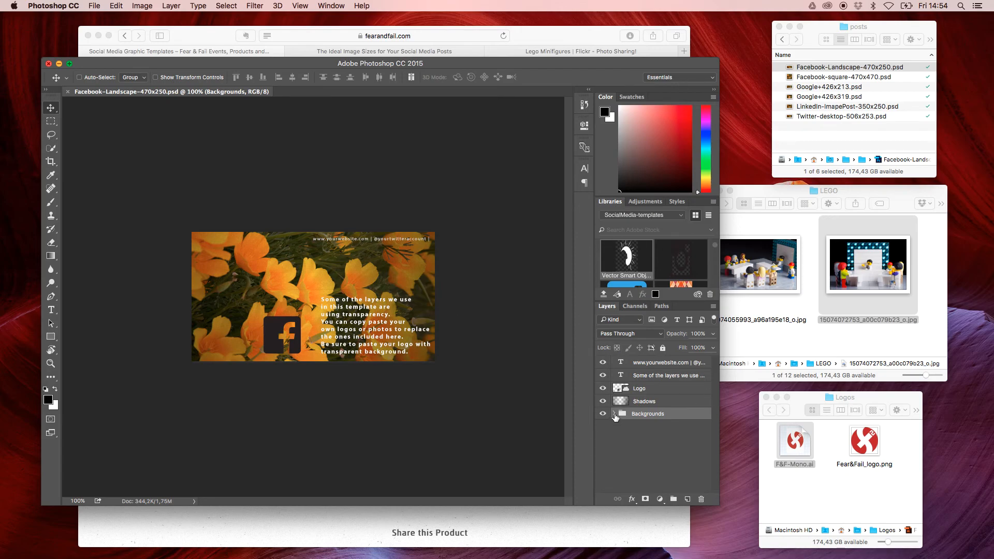
{"action": "left_click", "coordinate": [613, 413]}
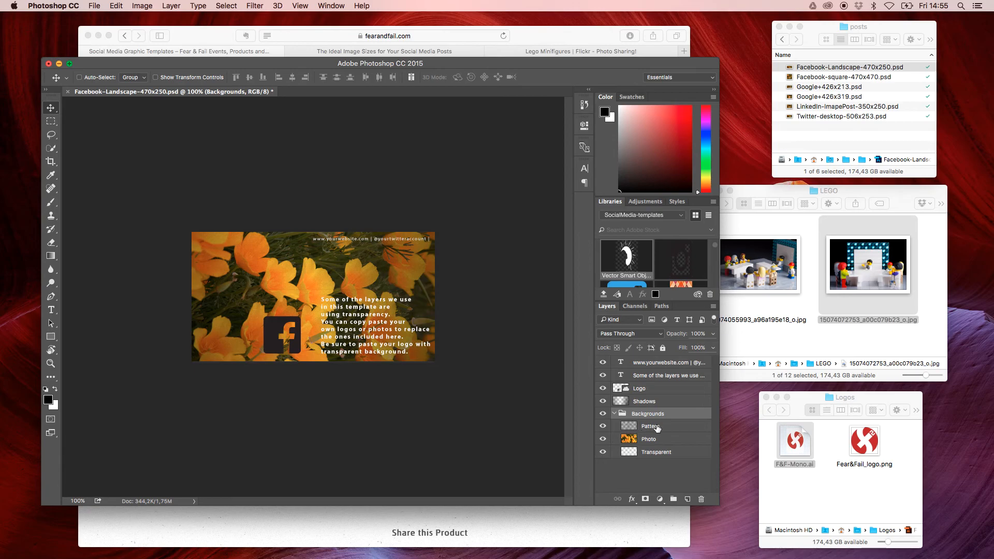
{"action": "mouse_move", "coordinate": [649, 457]}
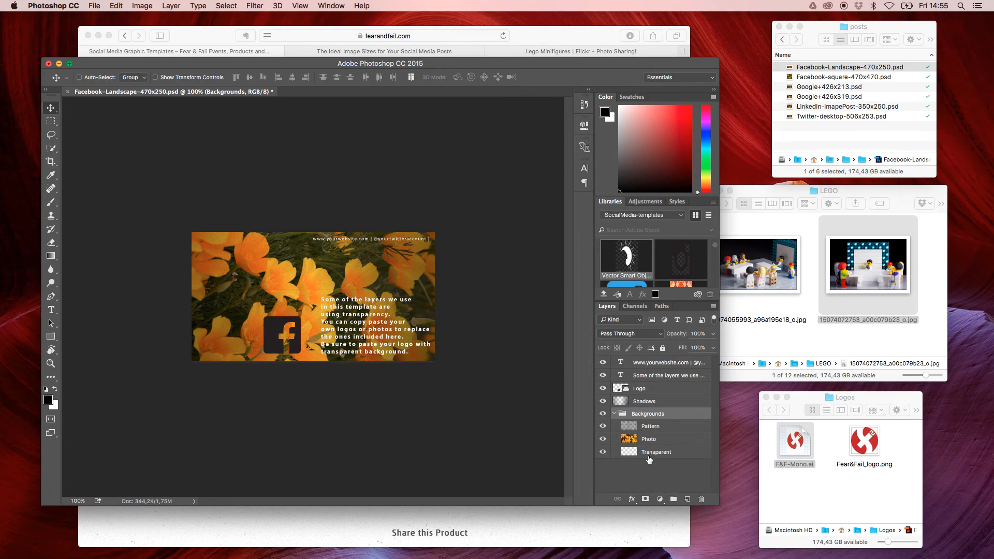
{"action": "mouse_move", "coordinate": [656, 451]}
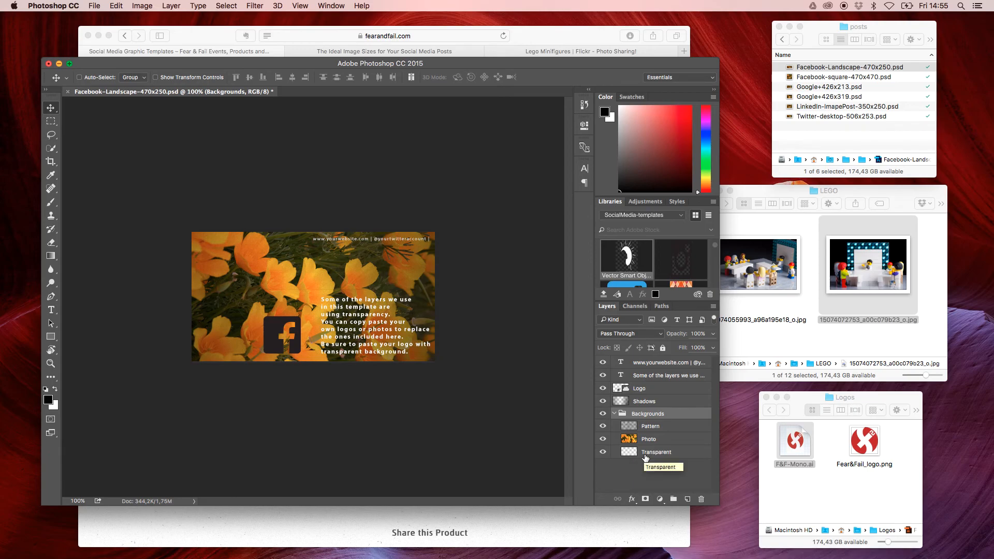
{"action": "mouse_move", "coordinate": [604, 456]}
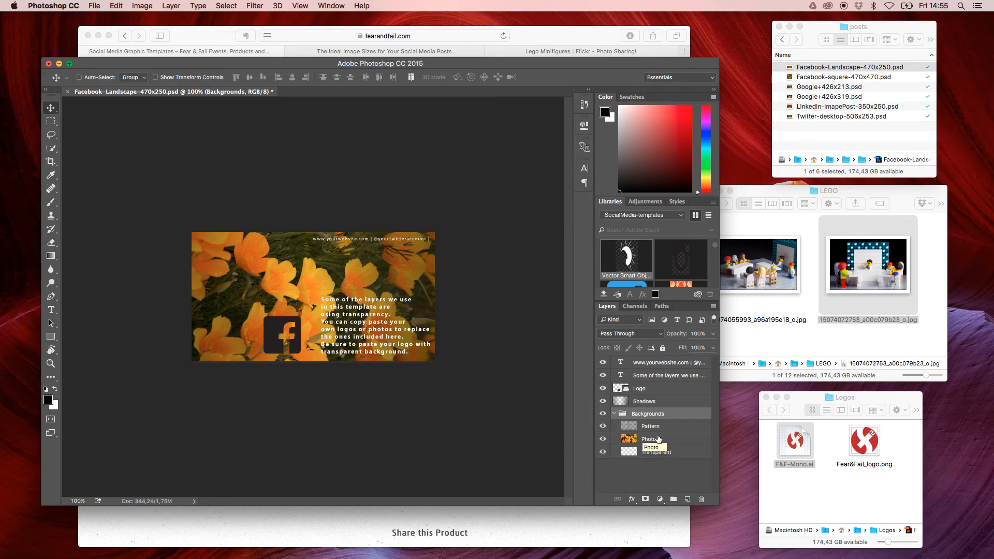
{"action": "mouse_move", "coordinate": [659, 426]}
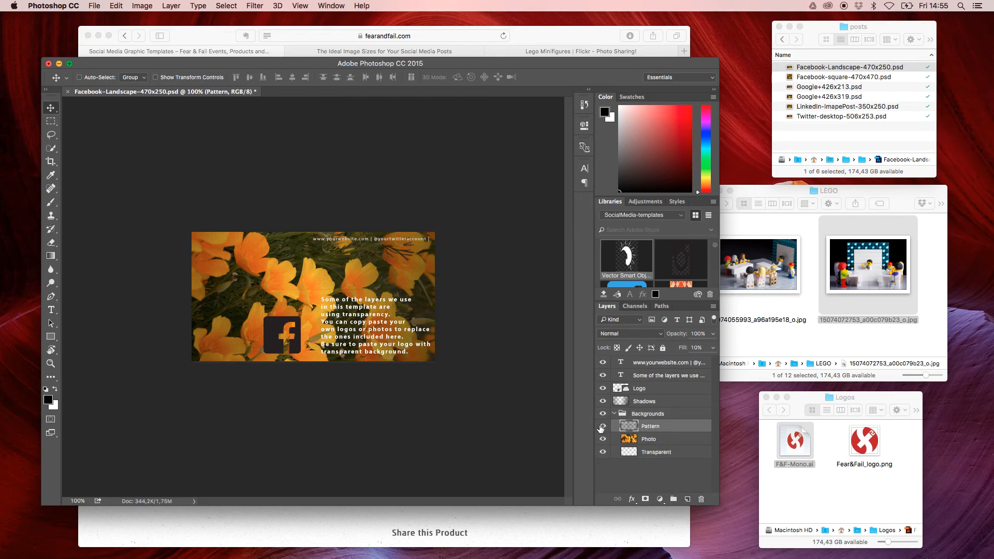
{"action": "mouse_move", "coordinate": [601, 426]}
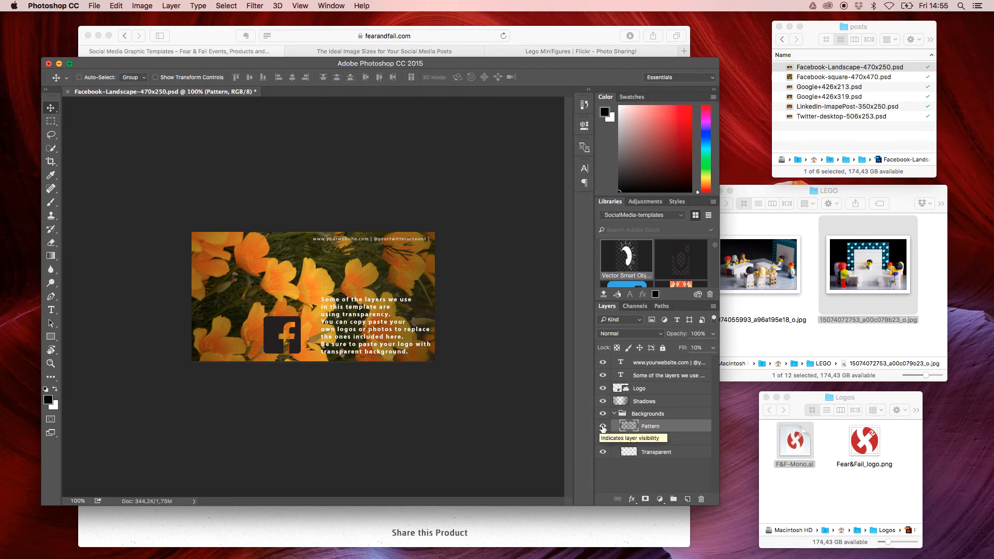
{"action": "left_click", "coordinate": [603, 428]}
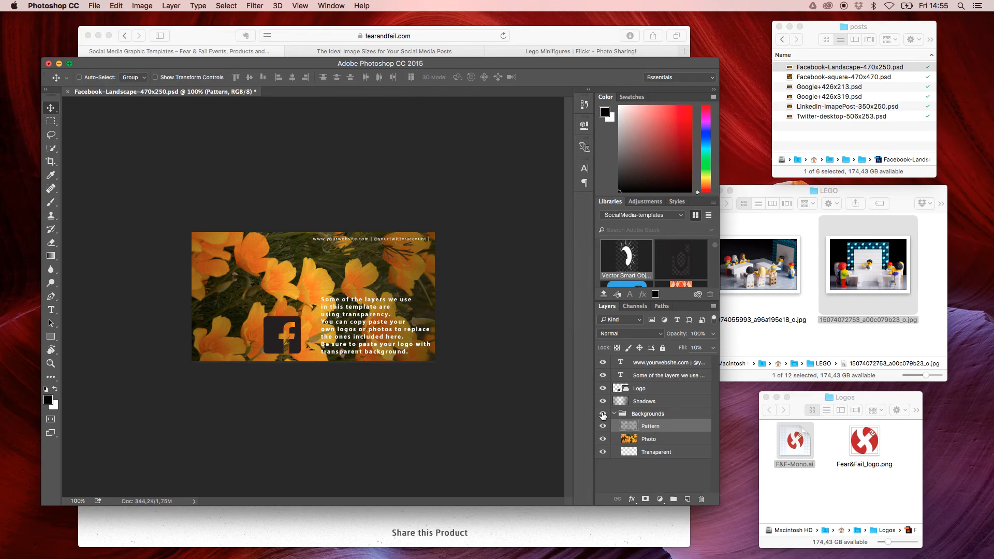
{"action": "left_click", "coordinate": [602, 416]}
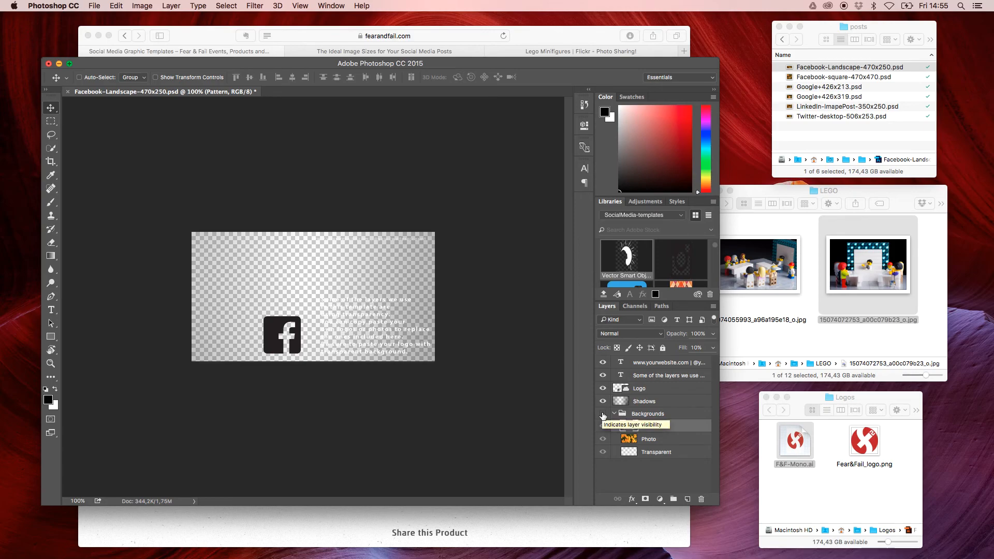
{"action": "left_click", "coordinate": [603, 426]}
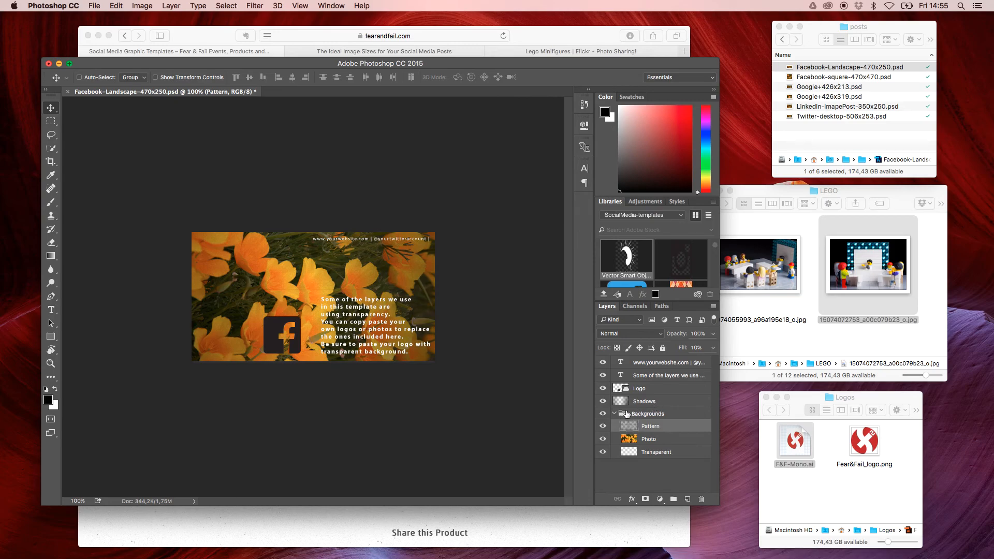
{"action": "mouse_move", "coordinate": [584, 409]}
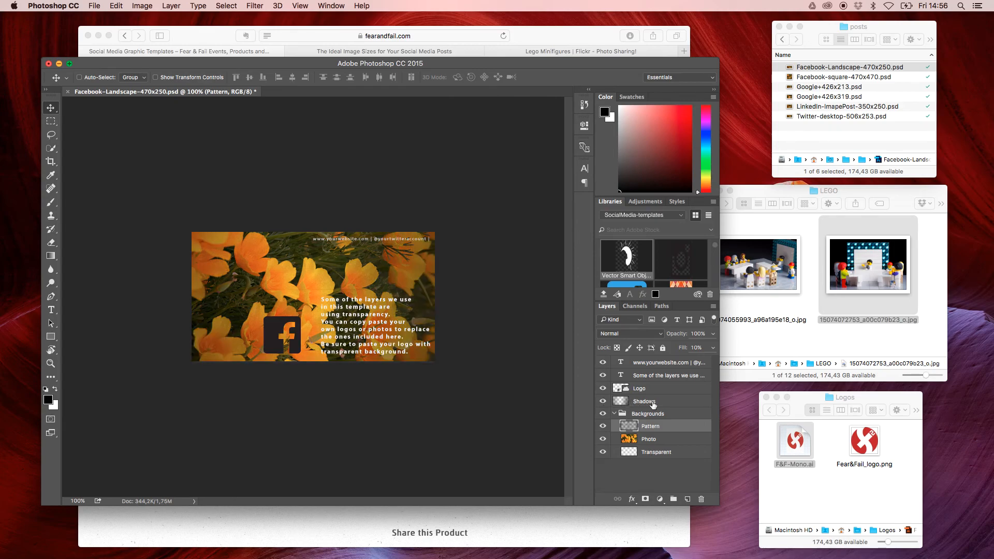
{"action": "left_click", "coordinate": [644, 401]}
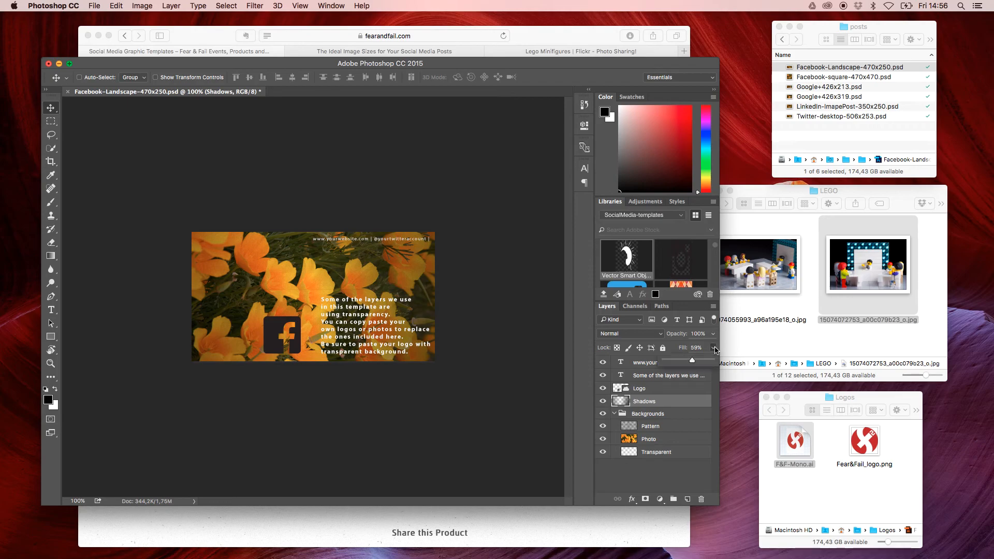
{"action": "mouse_move", "coordinate": [692, 364]}
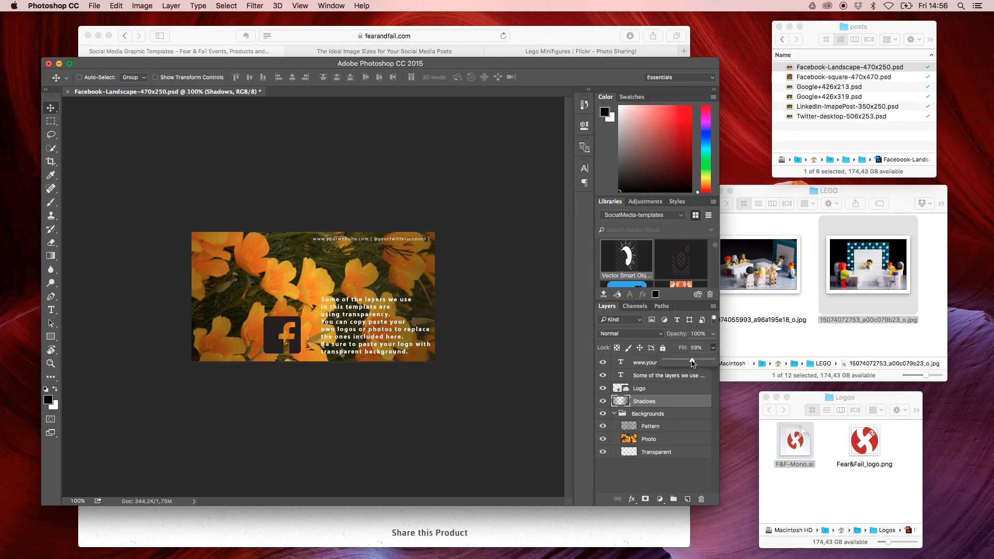
{"action": "left_click_drag", "start_coordinate": [691, 361], "coordinate": [662, 362]}
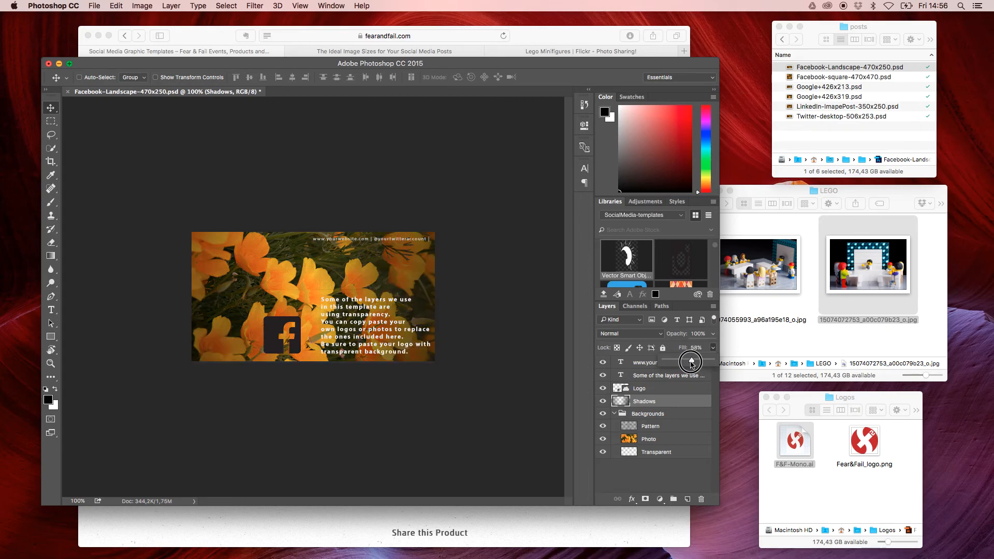
{"action": "left_click_drag", "start_coordinate": [689, 361], "coordinate": [688, 361]}
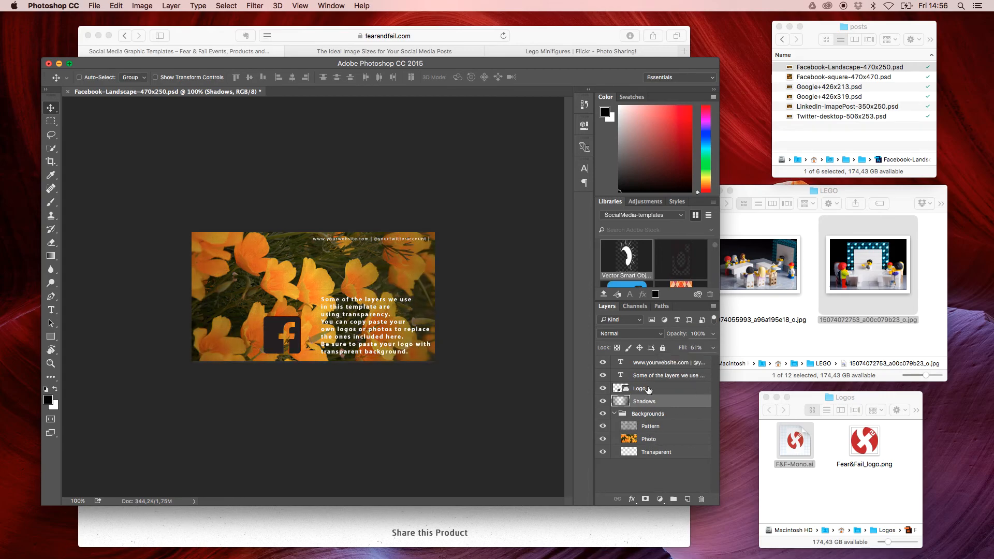
{"action": "left_click", "coordinate": [639, 387]}
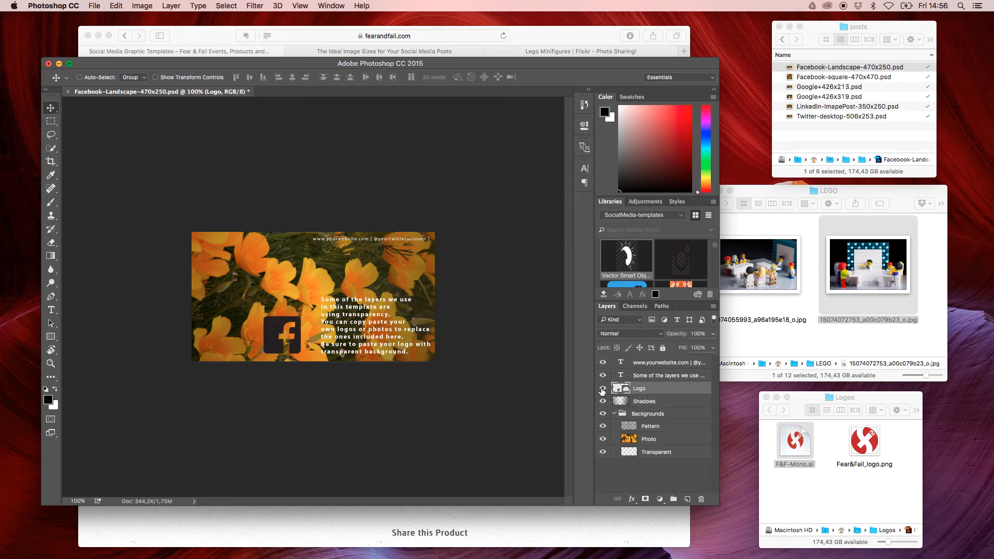
{"action": "left_click", "coordinate": [601, 378]}
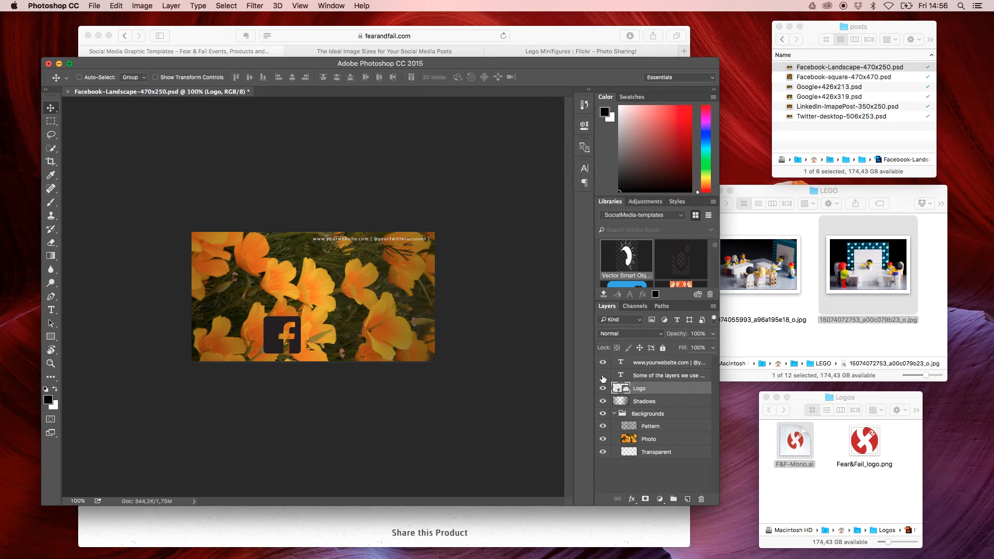
{"action": "left_click", "coordinate": [603, 375]}
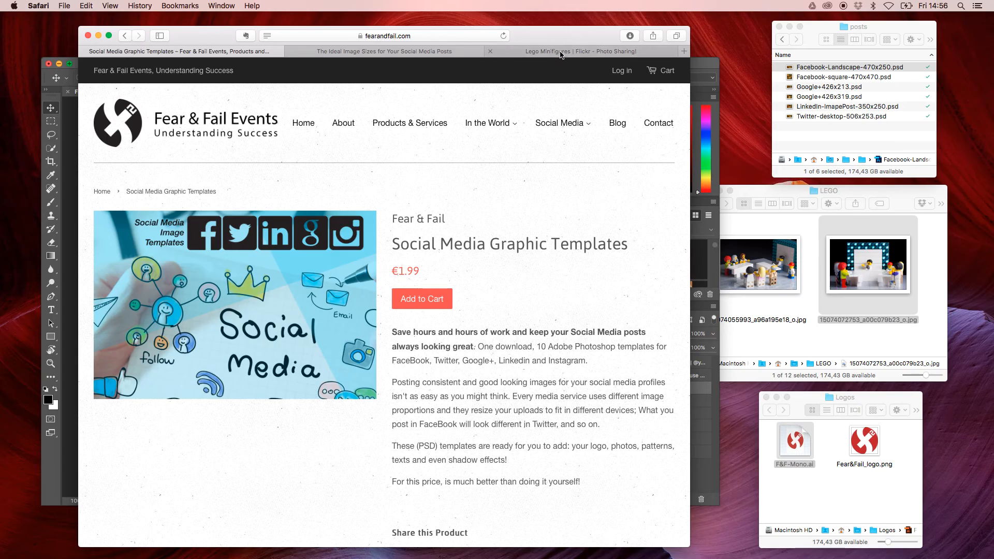
- Switch to clement127's Lego Minifigures album on Flickr and scroll through its photo grid
{"action": "left_click", "coordinate": [561, 51]}
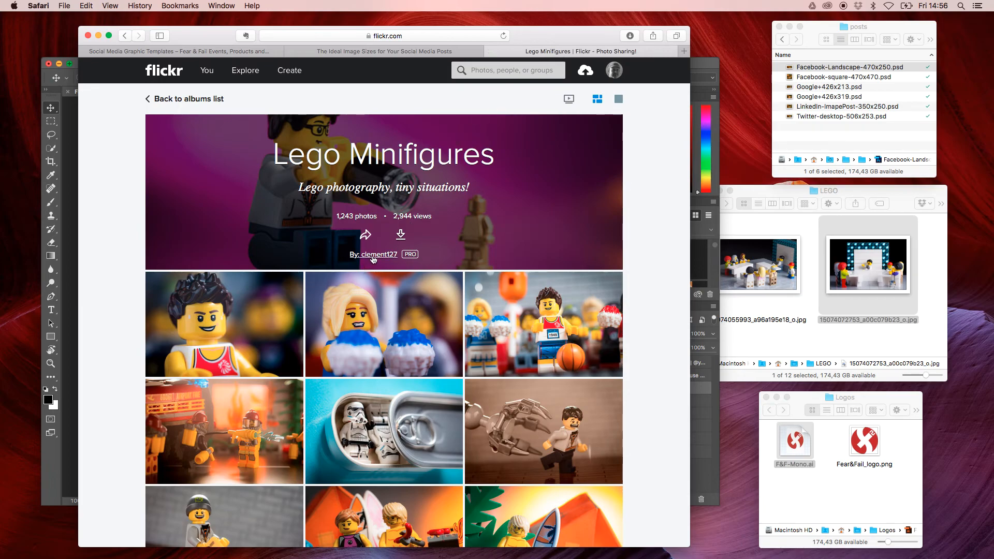
{"action": "mouse_move", "coordinate": [374, 254]}
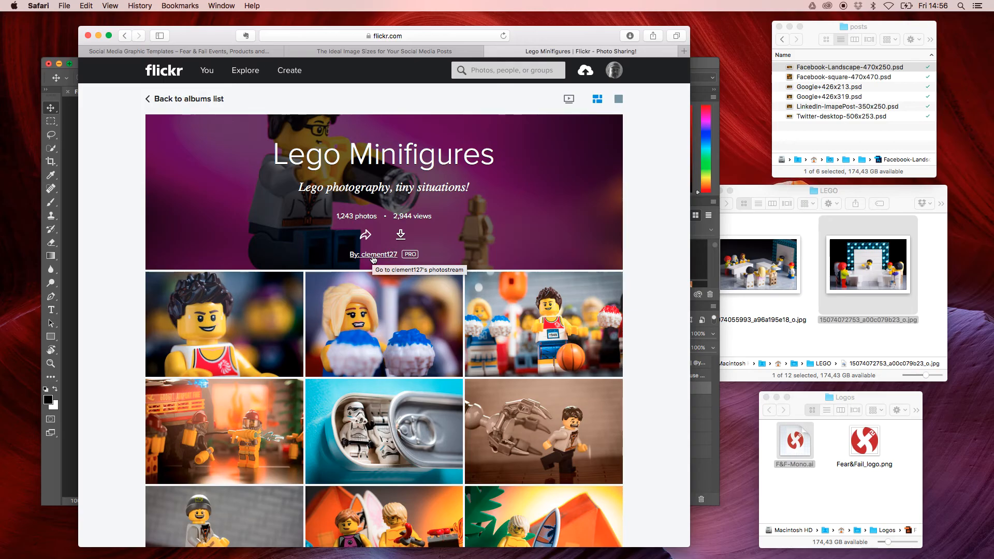
{"action": "scroll", "scroll_direction": "down", "scroll_amount": 3}
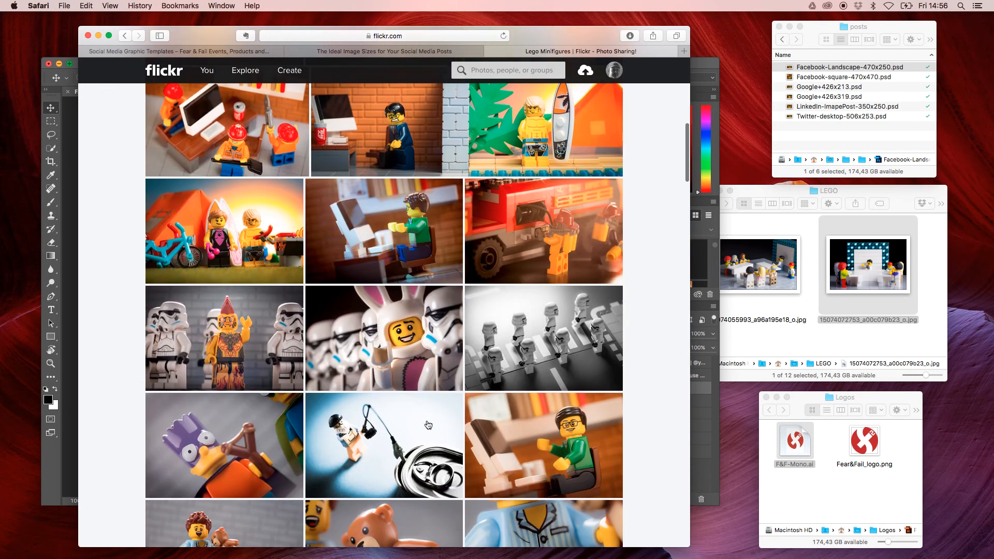
{"action": "scroll", "scroll_direction": "down", "scroll_amount": 3}
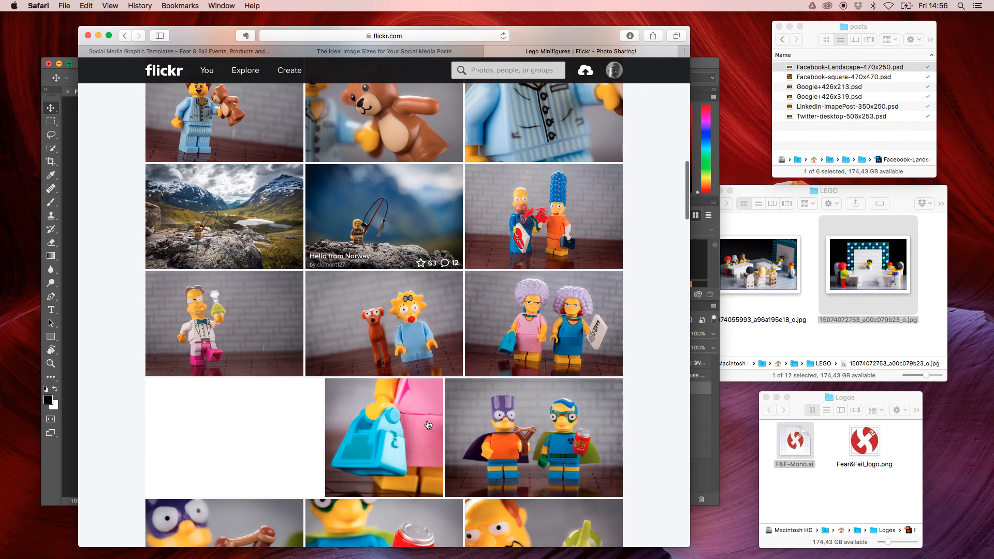
{"action": "scroll", "scroll_direction": "down", "scroll_amount": 3}
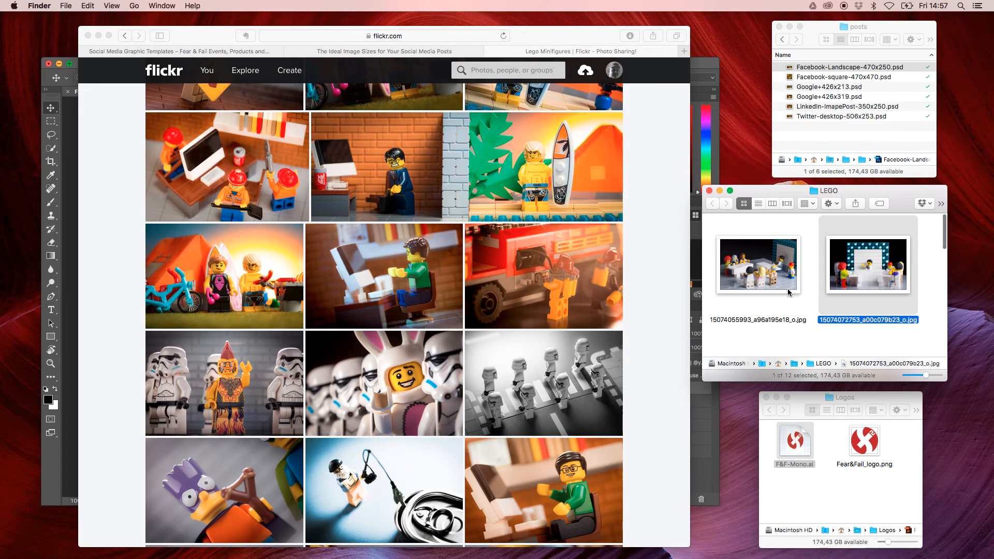
{"action": "scroll", "scroll_direction": "down", "scroll_amount": 3}
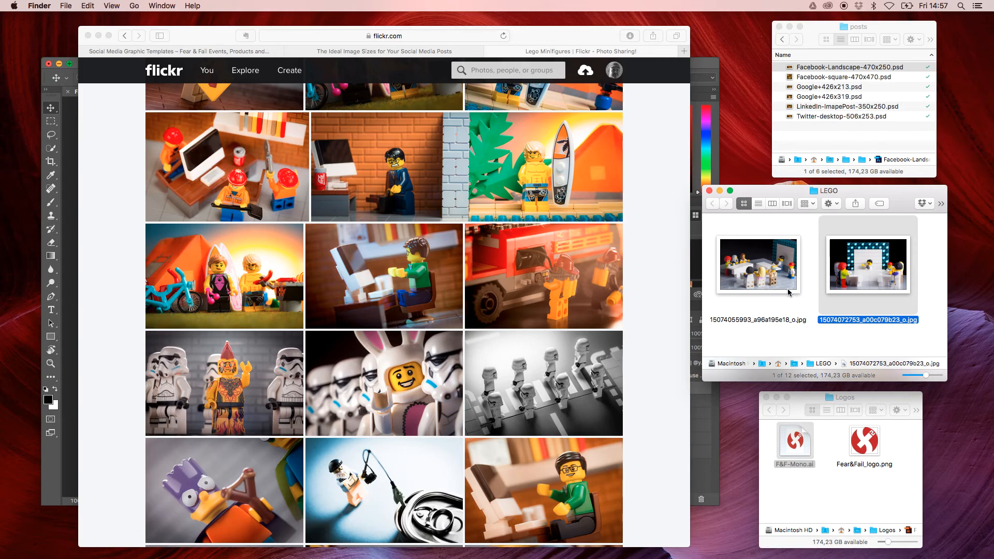
- Open the jester photo from the LEGO folder with Adobe Photoshop CC 2015
{"action": "scroll", "scroll_direction": "down", "scroll_amount": 3}
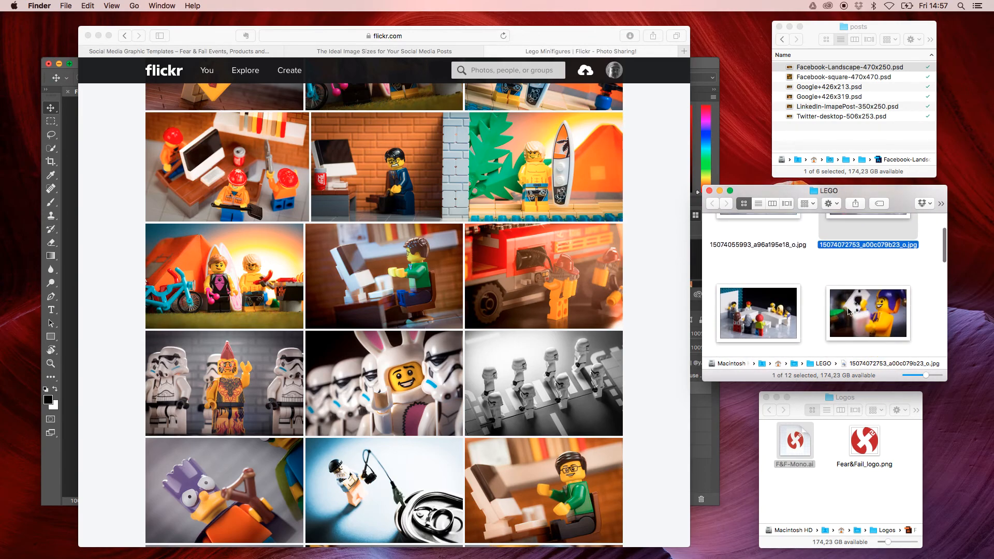
{"action": "scroll", "scroll_direction": "down", "scroll_amount": 3}
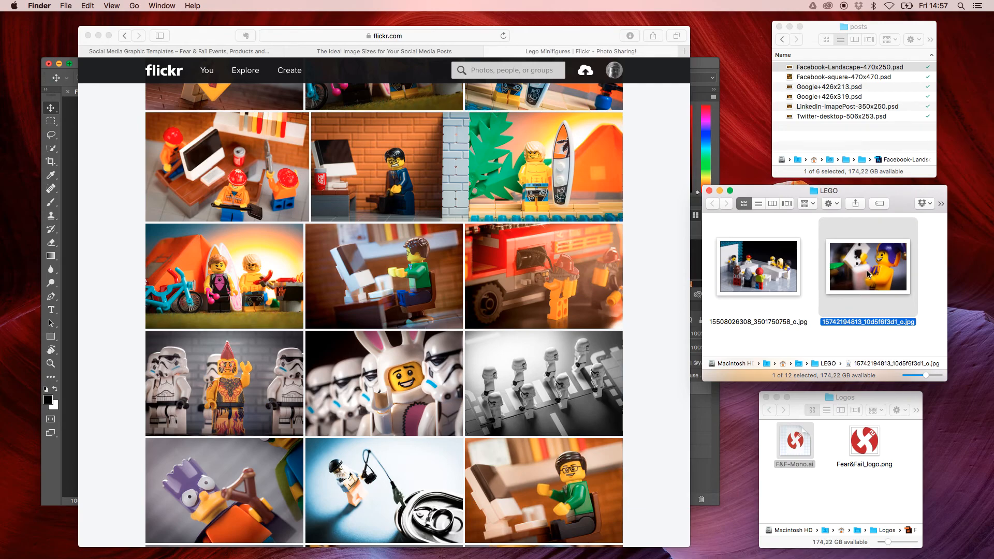
{"action": "right_click", "coordinate": [867, 265]}
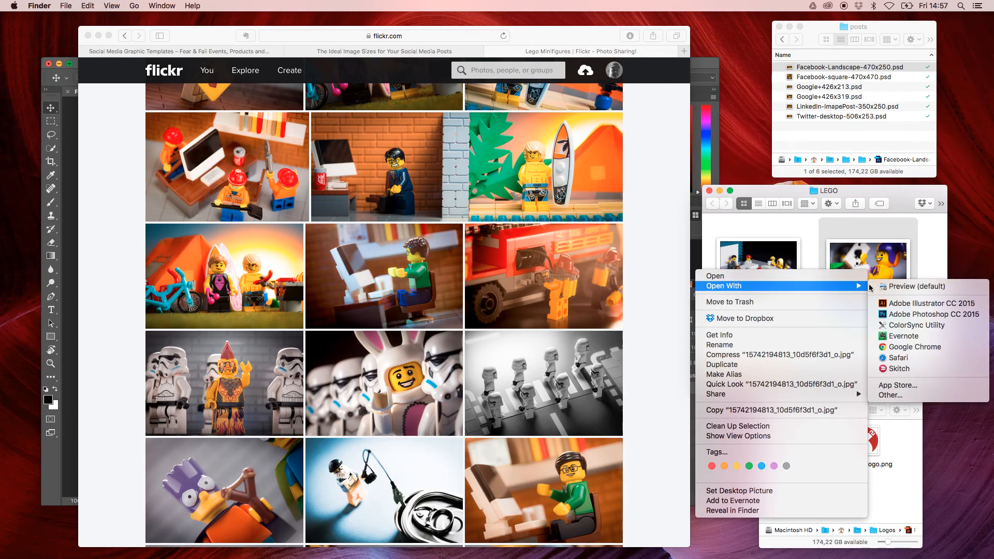
{"action": "left_click", "coordinate": [931, 314]}
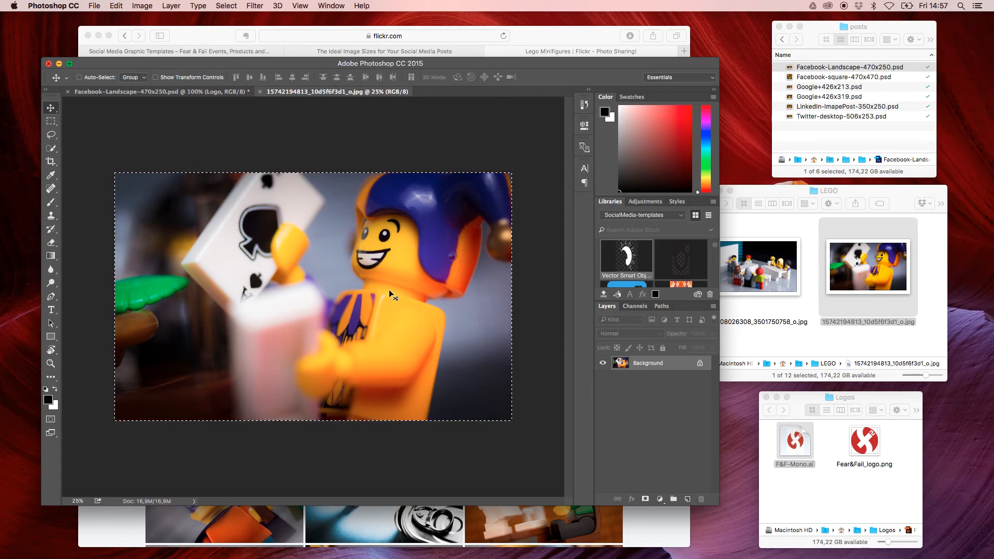
{"action": "mouse_move", "coordinate": [171, 107]}
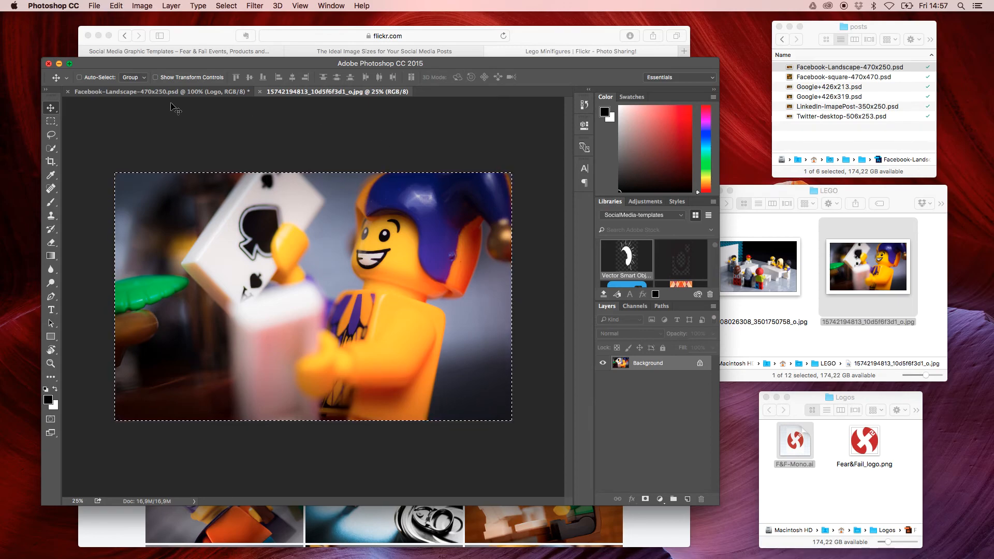
- Paste the jester photo into the Facebook template as a layer above Photo
{"action": "left_click", "coordinate": [158, 91]}
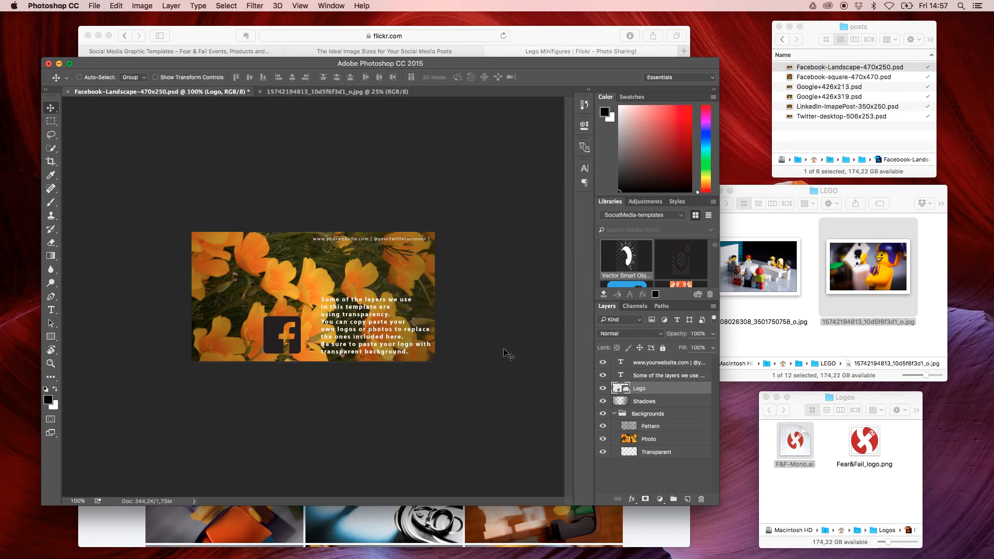
{"action": "left_click", "coordinate": [648, 439]}
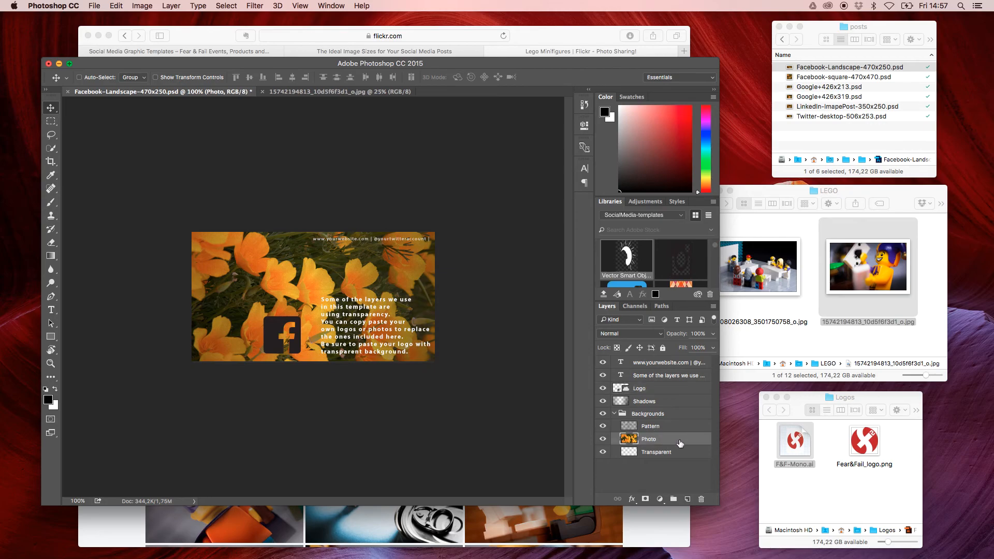
{"action": "mouse_move", "coordinate": [663, 441]}
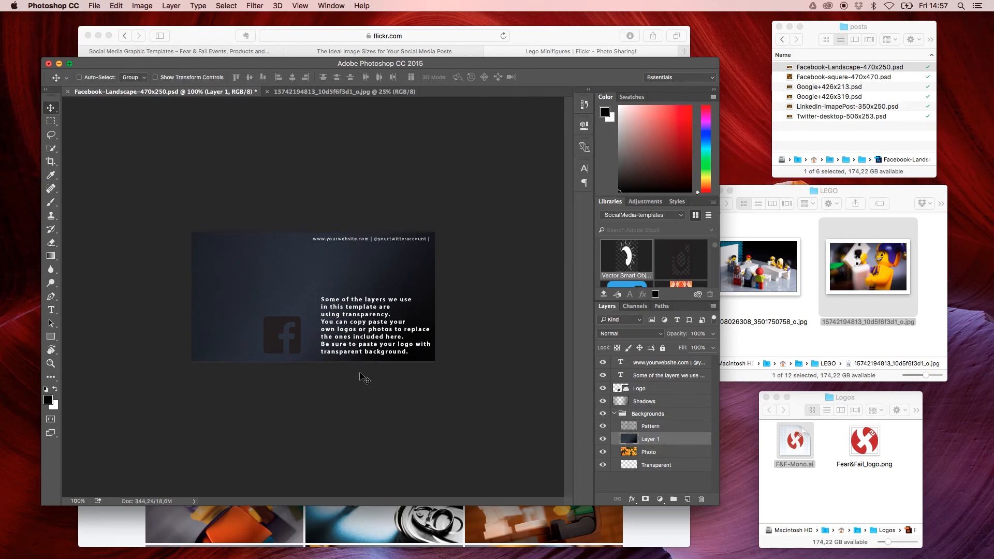
{"action": "mouse_move", "coordinate": [257, 268]}
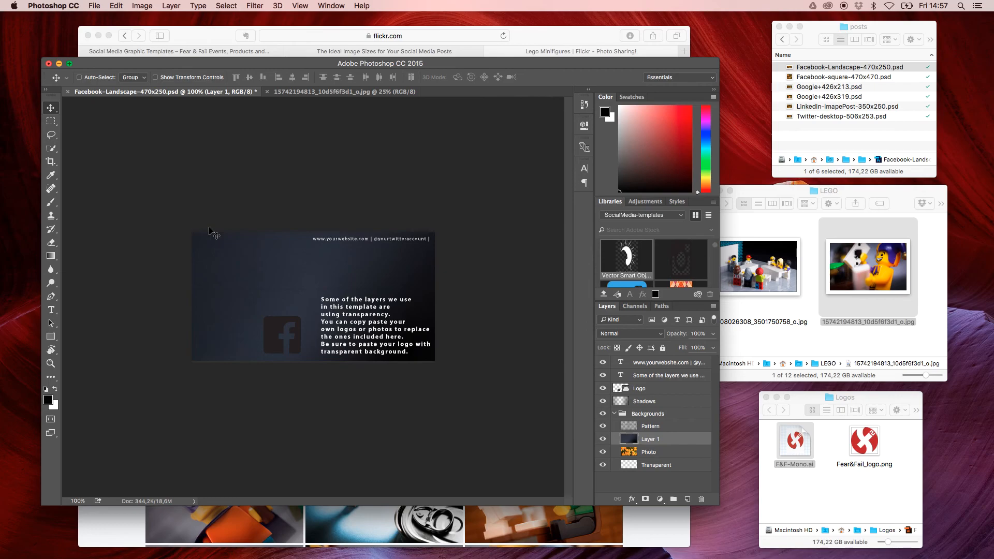
{"action": "left_click", "coordinate": [79, 77]}
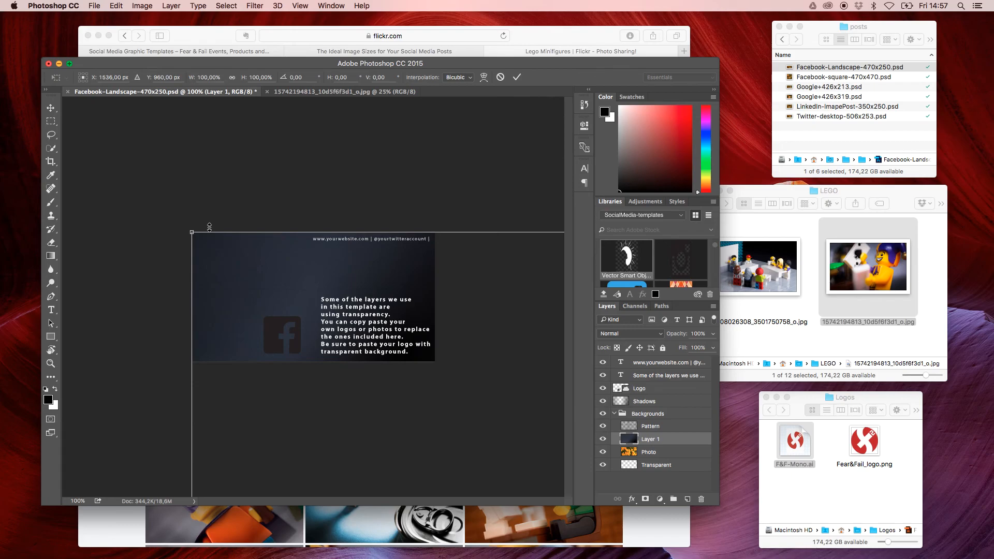
{"action": "mouse_move", "coordinate": [195, 243]}
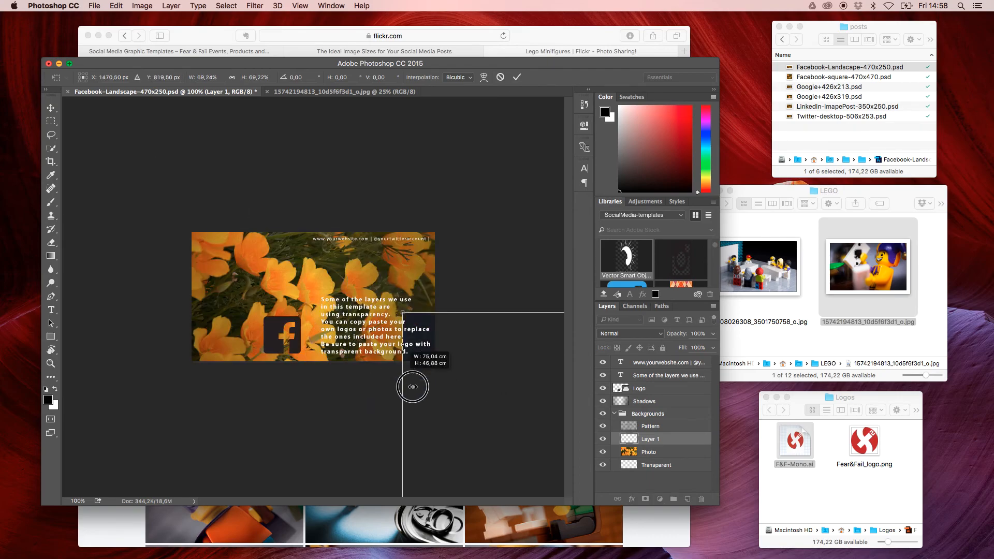
- Scale the pasted jester photo down with Free Transform to fill the banner frame
{"action": "left_click_drag", "start_coordinate": [413, 387], "coordinate": [236, 248]}
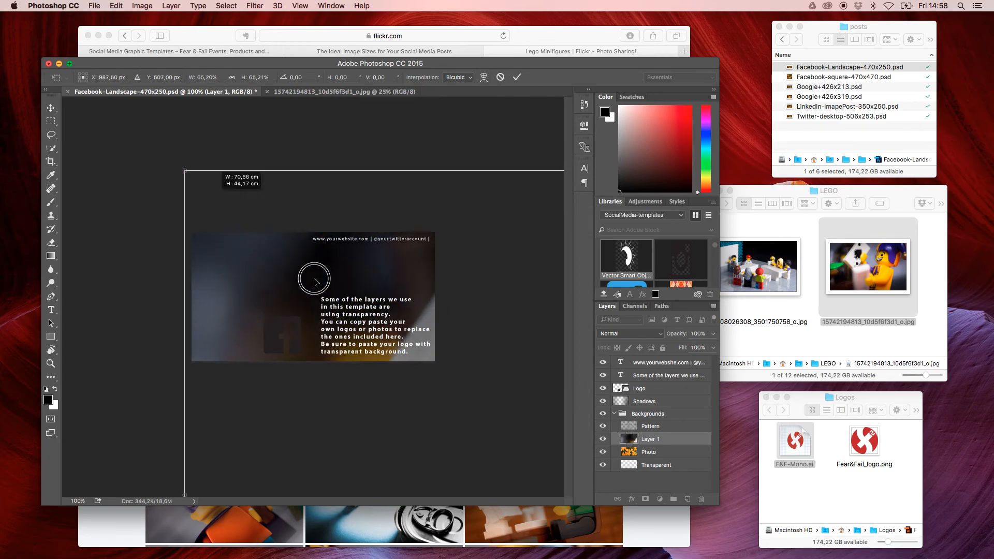
{"action": "left_click_drag", "start_coordinate": [313, 280], "coordinate": [162, 248]}
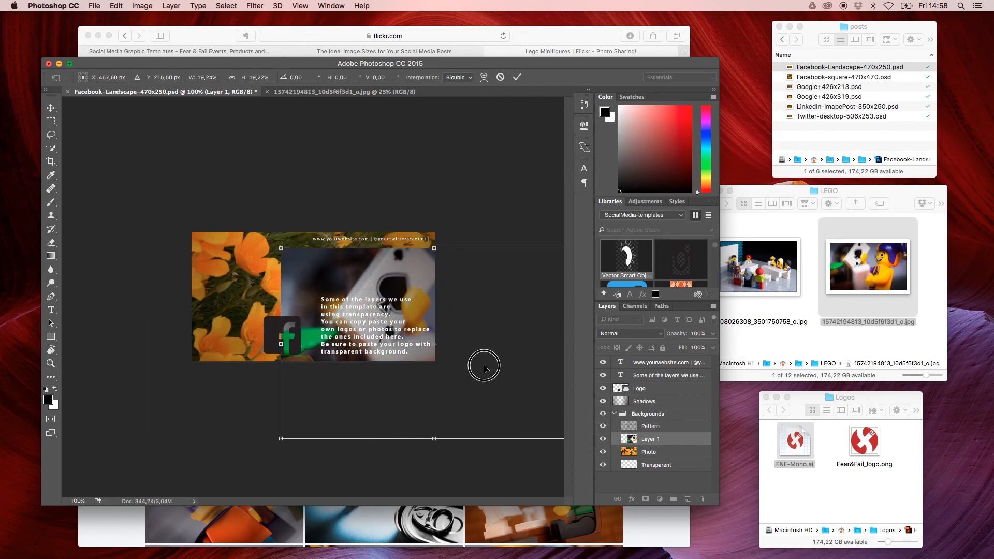
{"action": "left_click_drag", "start_coordinate": [485, 368], "coordinate": [385, 344]}
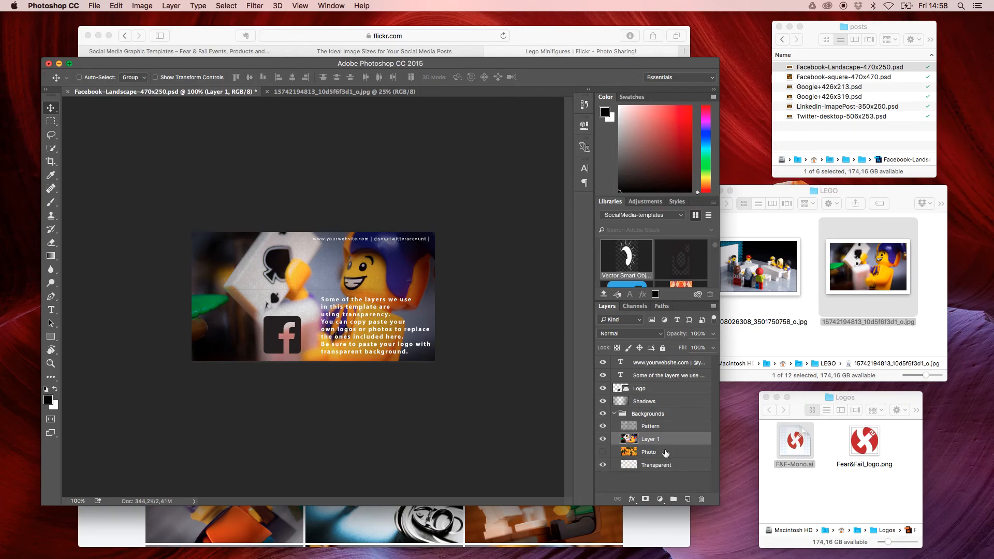
{"action": "mouse_move", "coordinate": [681, 479]}
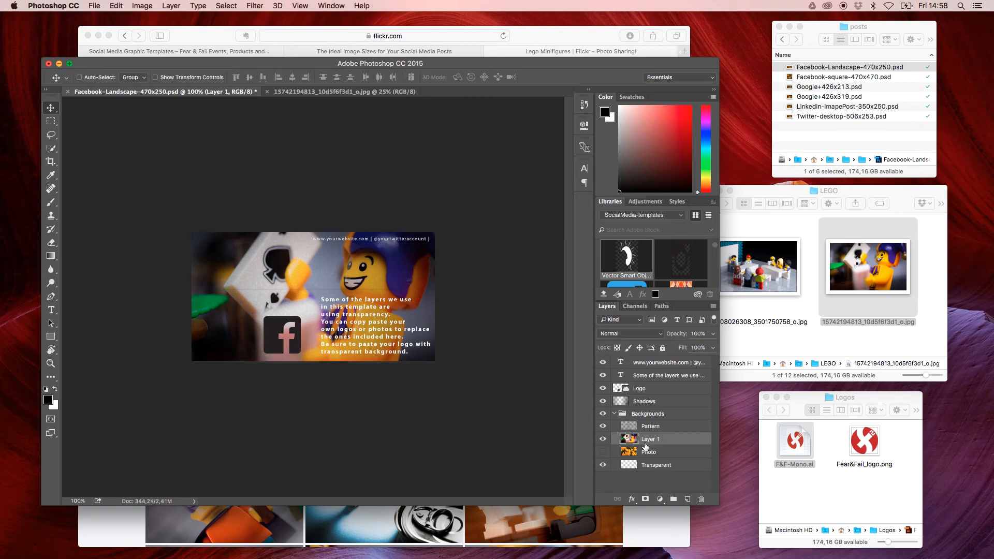
{"action": "mouse_move", "coordinate": [647, 448]}
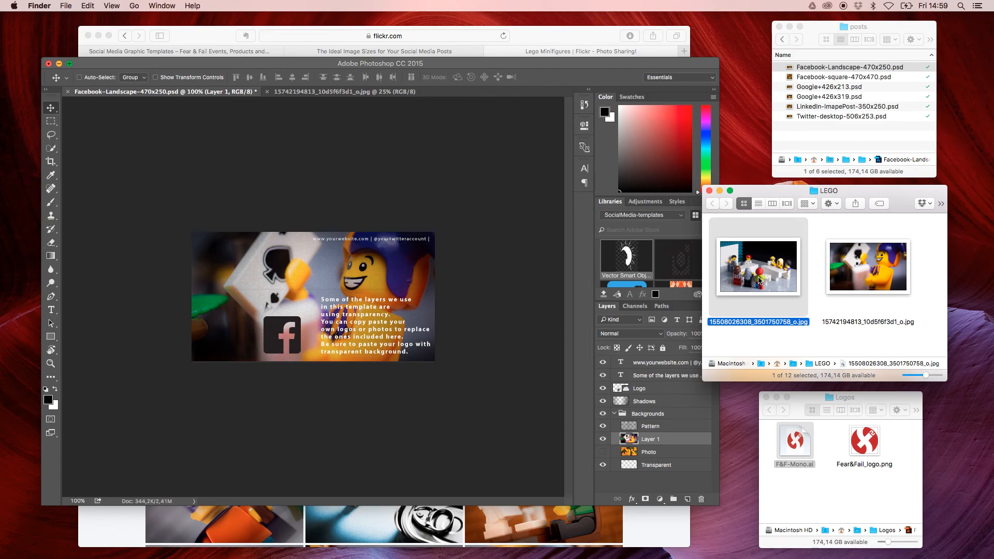
- Open the meeting table photo in Photoshop and return to the Facebook template
{"action": "right_click", "coordinate": [757, 266]}
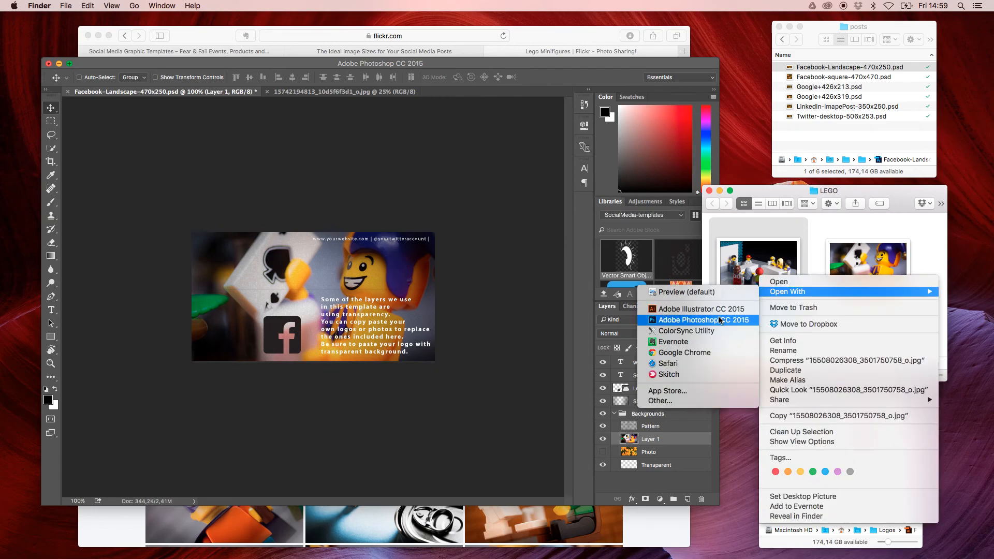
{"action": "left_click", "coordinate": [697, 319]}
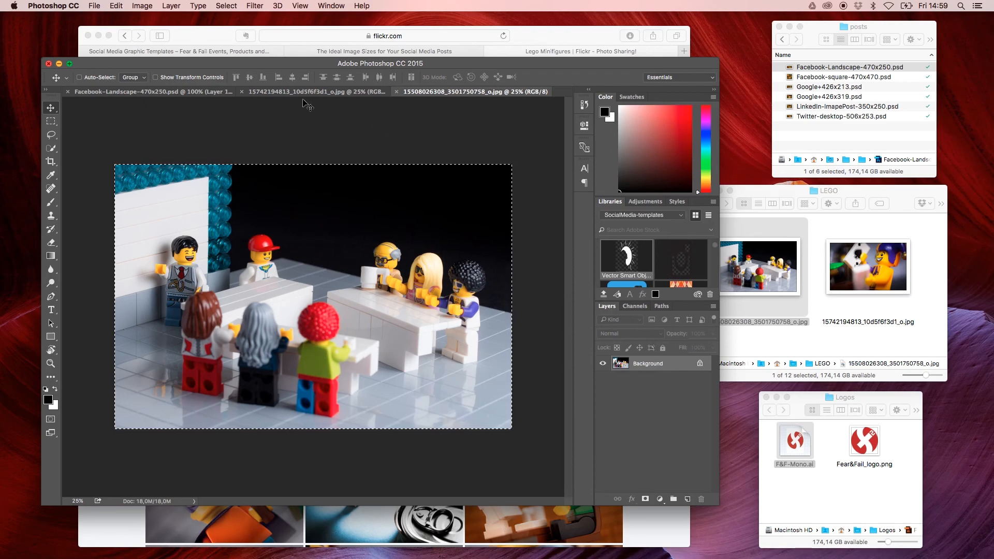
{"action": "left_click", "coordinate": [127, 91]}
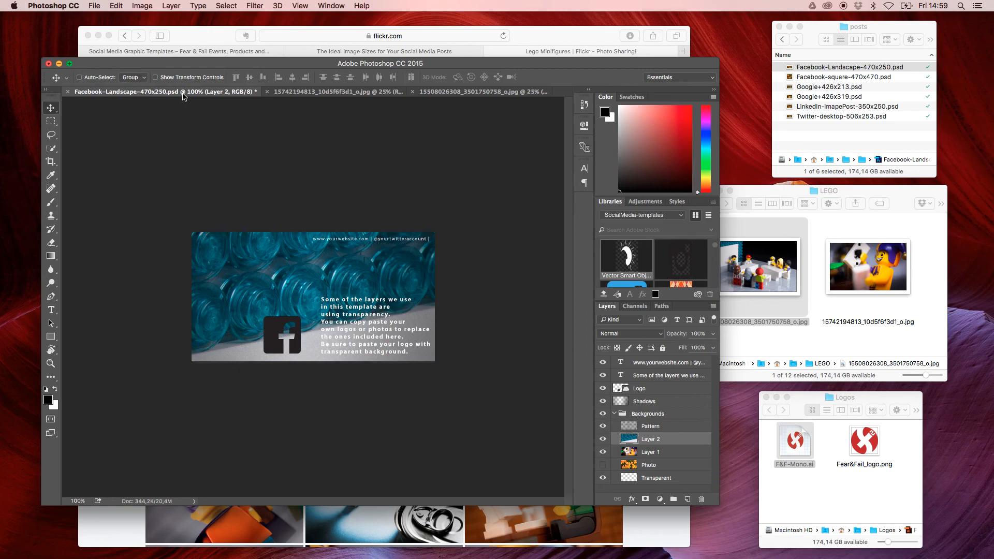
{"action": "mouse_move", "coordinate": [398, 259]}
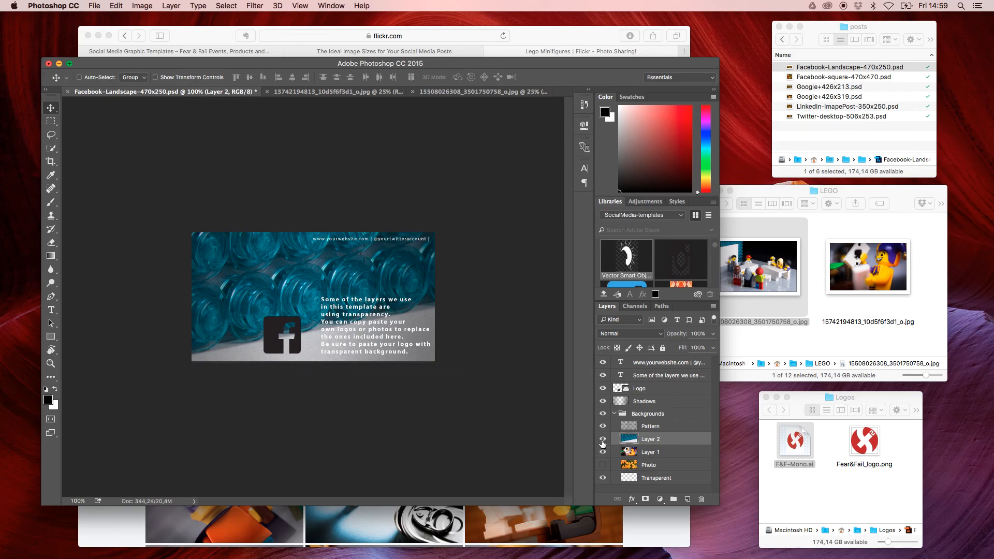
{"action": "mouse_move", "coordinate": [602, 441]}
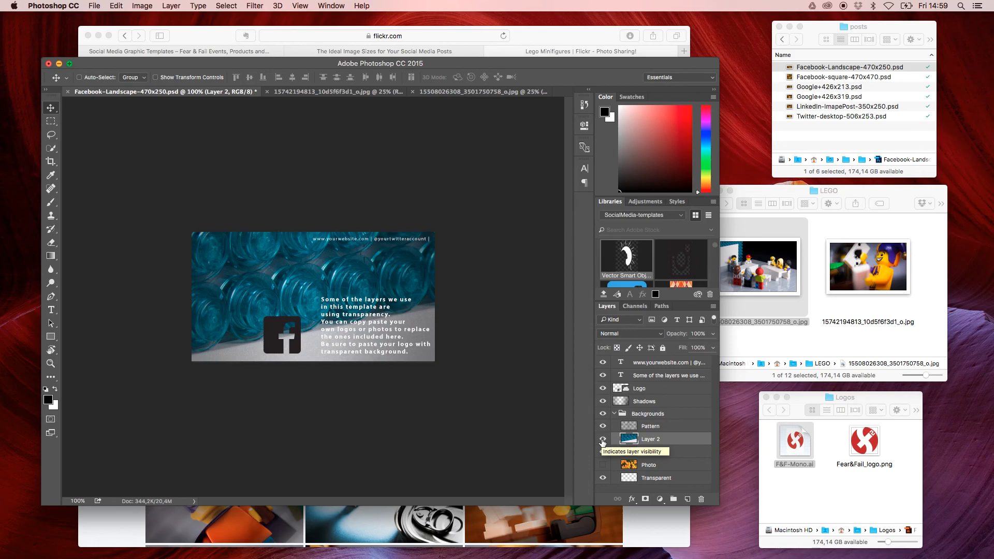
- Hide the blue pattern layer, select the minifigure photo layer and collapse Backgrounds
{"action": "left_click", "coordinate": [602, 439]}
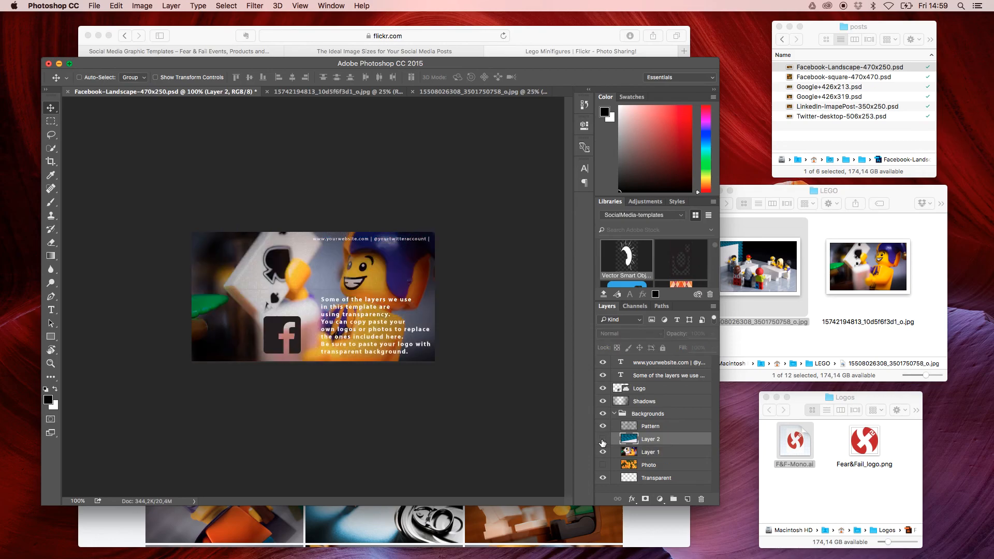
{"action": "left_click", "coordinate": [649, 452]}
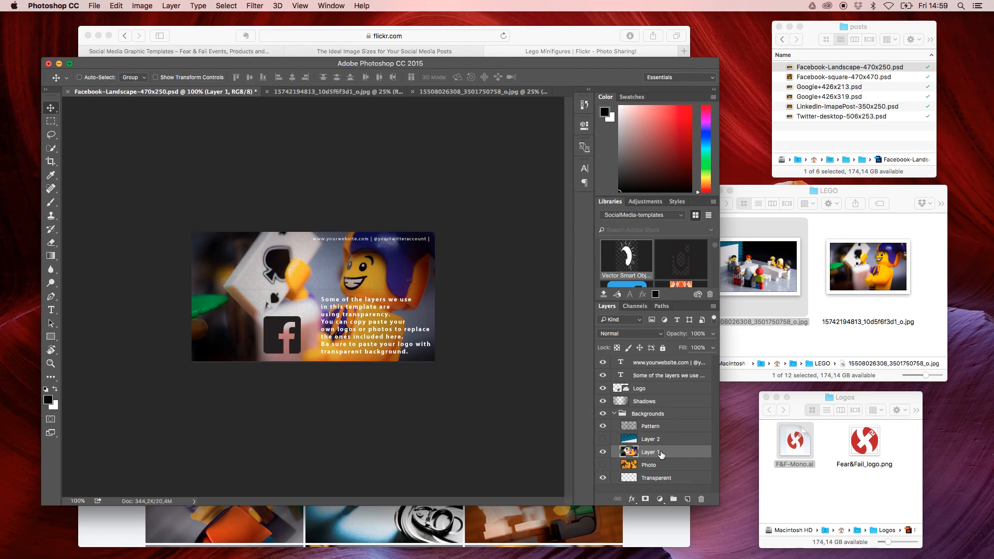
{"action": "mouse_move", "coordinate": [648, 452]}
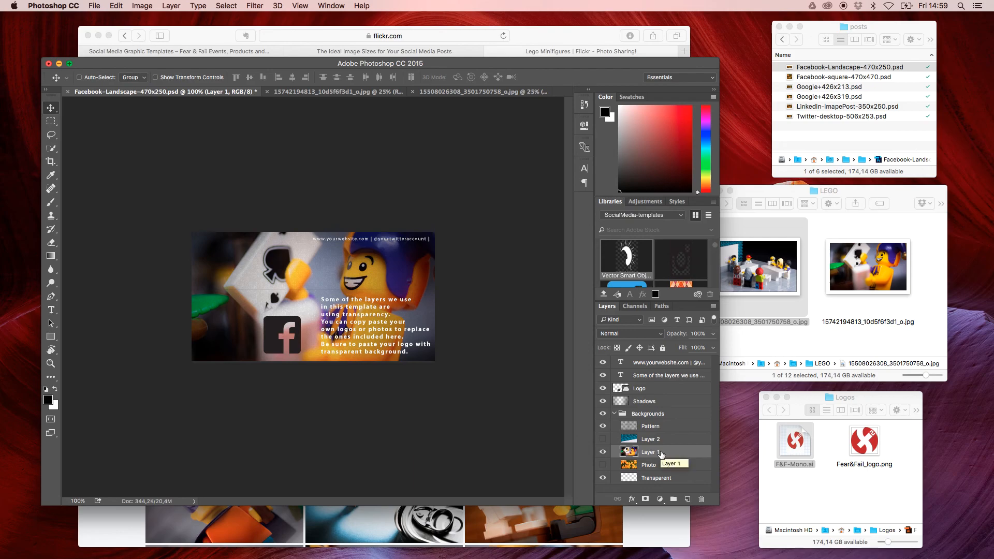
{"action": "left_click", "coordinate": [614, 413]}
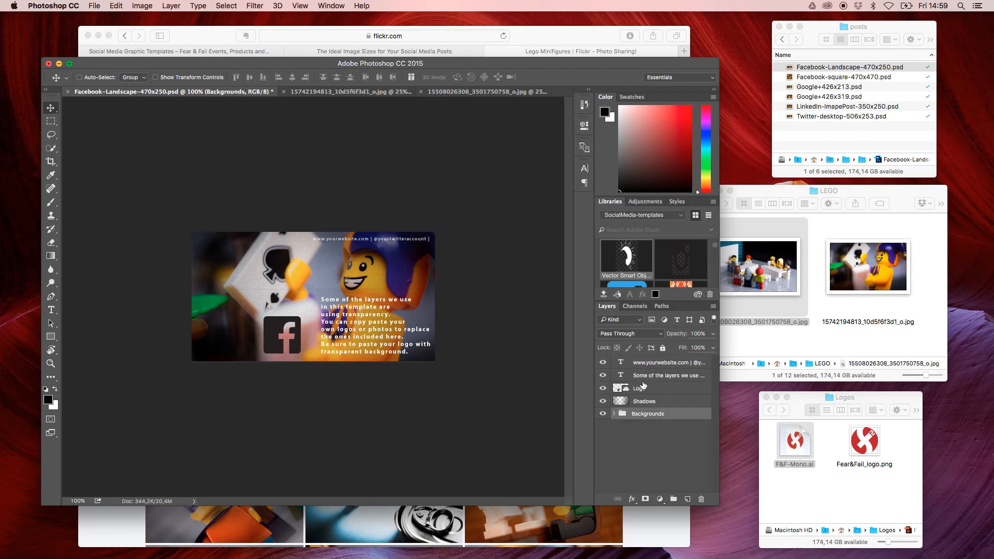
- Select the Logo layer, open F&F-Mono.ai in Illustrator and recolour the logo FCFCFC
{"action": "left_click", "coordinate": [639, 388]}
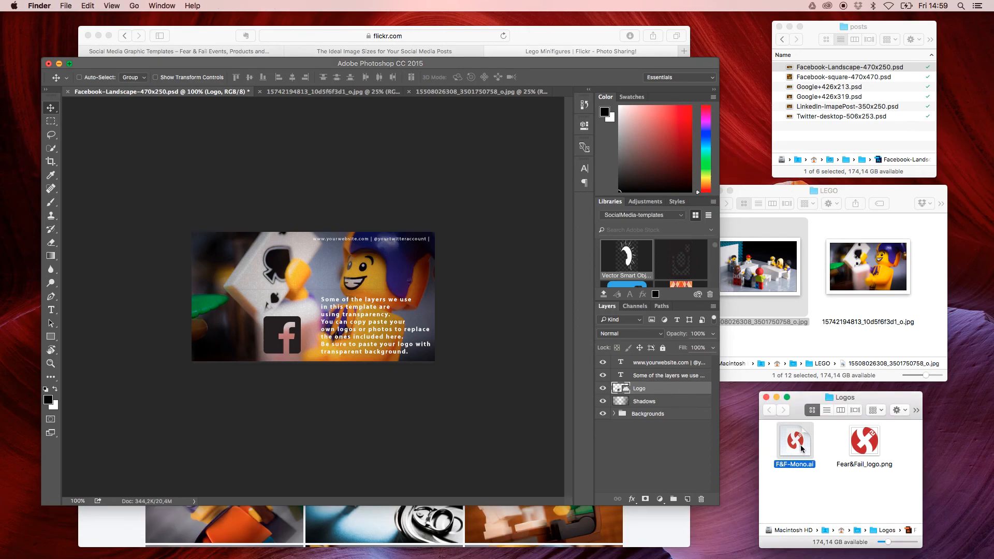
{"action": "double_click", "coordinate": [794, 439]}
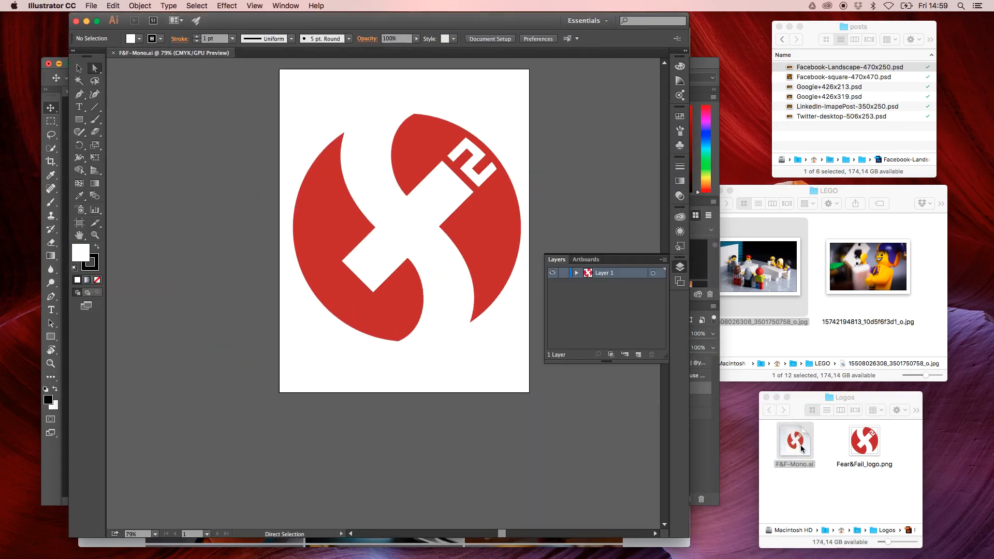
{"action": "mouse_move", "coordinate": [358, 375]}
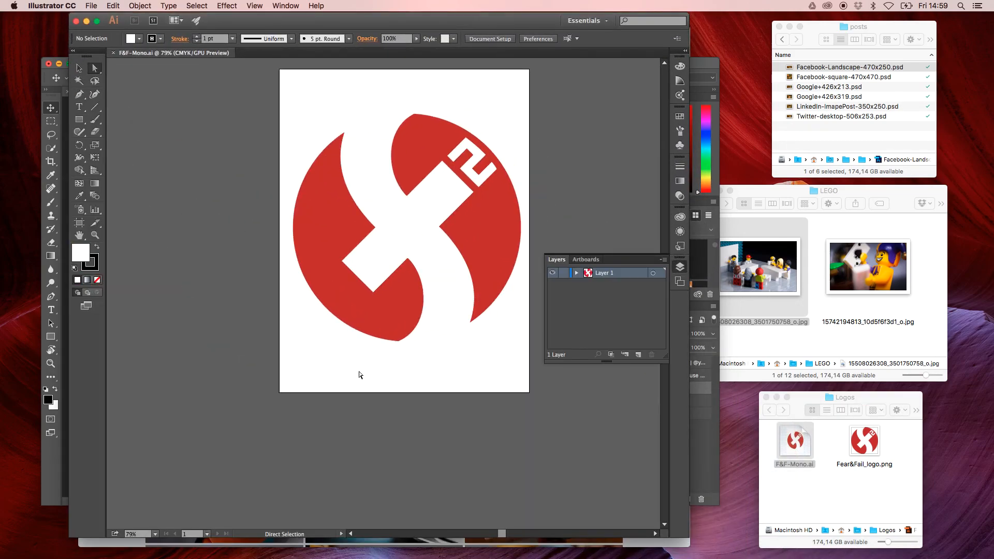
{"action": "mouse_move", "coordinate": [322, 262]}
{"action": "type", "text": "FCFCFC"}
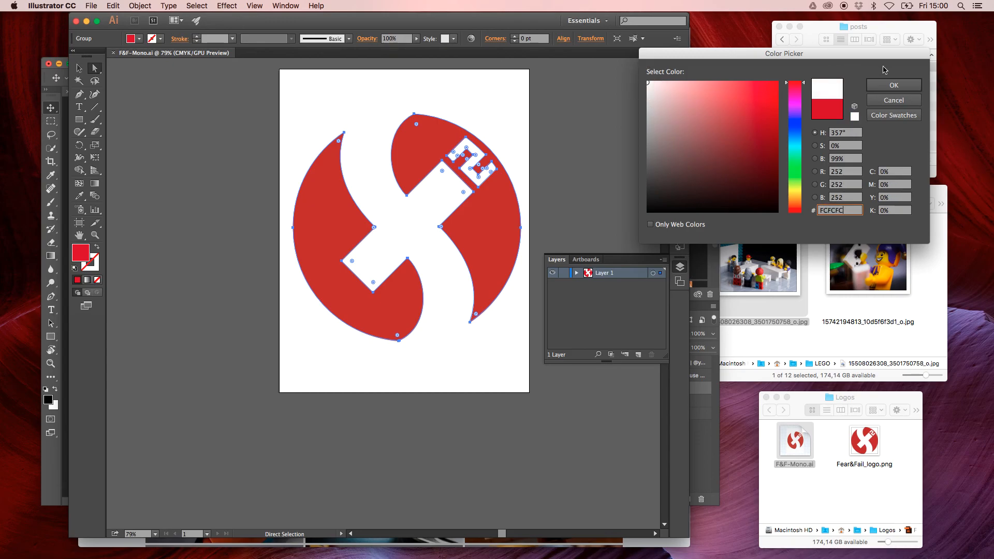
{"action": "left_click", "coordinate": [893, 85]}
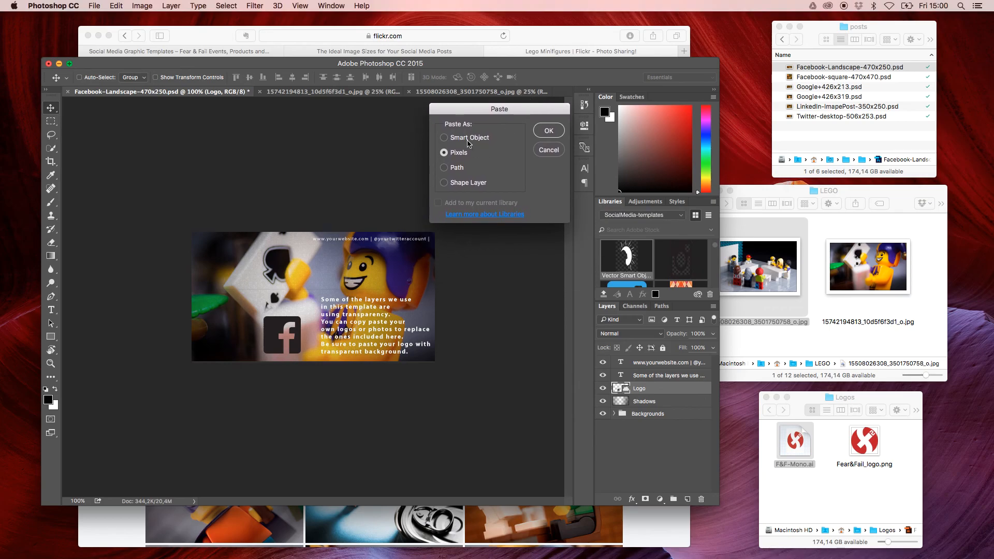
- Paste the logo as a Smart Object bottom-left; hide placeholder logo and instruction text
{"action": "left_click", "coordinate": [443, 138]}
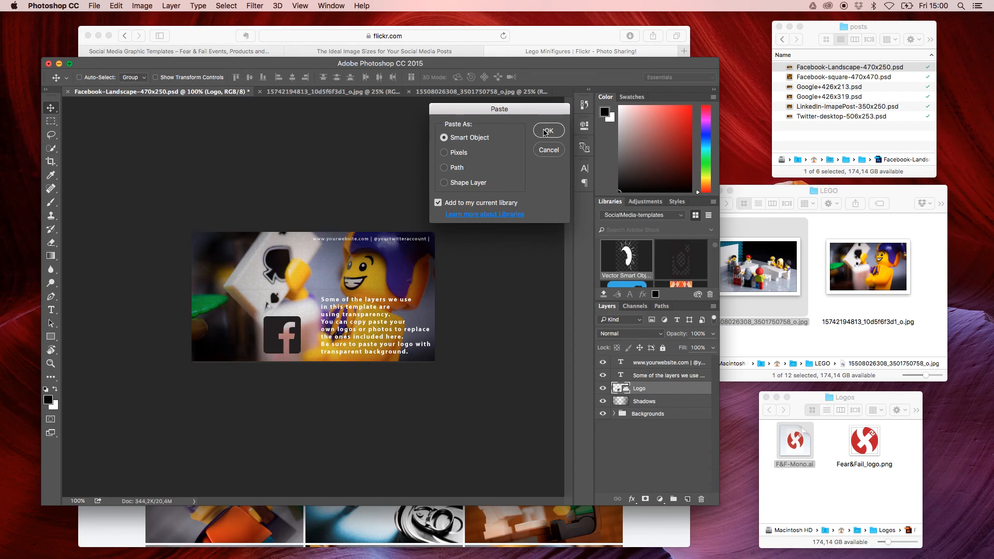
{"action": "left_click", "coordinate": [547, 130]}
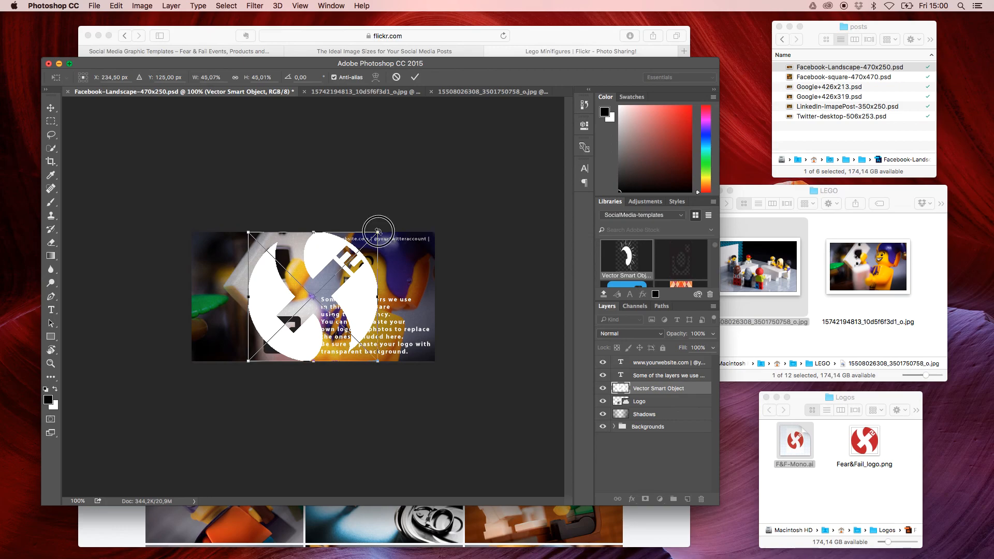
{"action": "left_click_drag", "start_coordinate": [377, 230], "coordinate": [291, 316]}
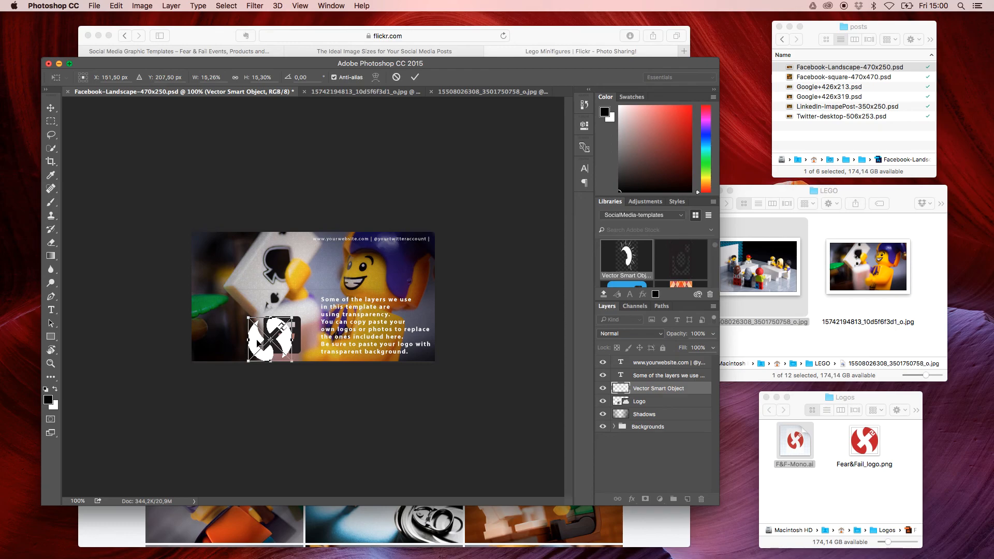
{"action": "left_click_drag", "start_coordinate": [269, 336], "coordinate": [231, 336]}
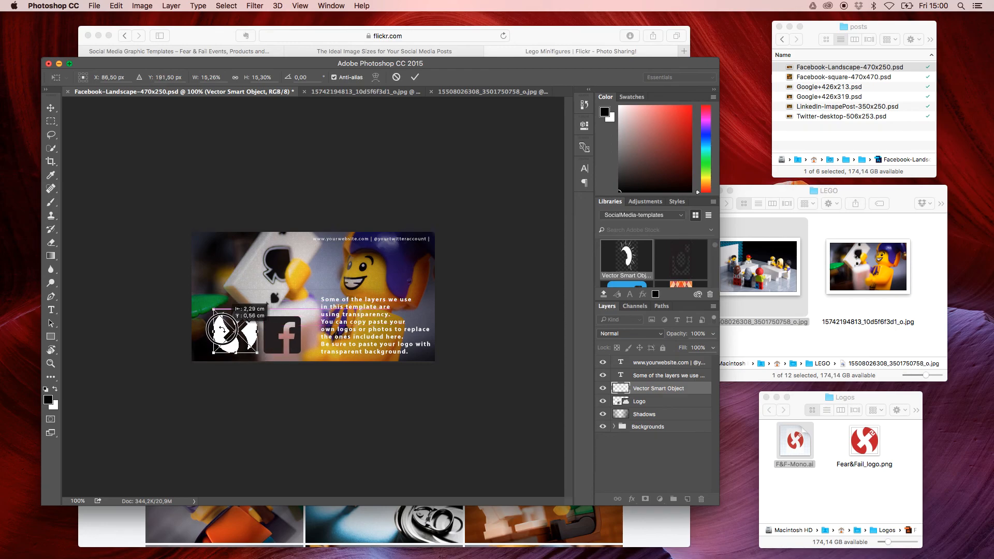
{"action": "left_click_drag", "start_coordinate": [232, 333], "coordinate": [225, 332]}
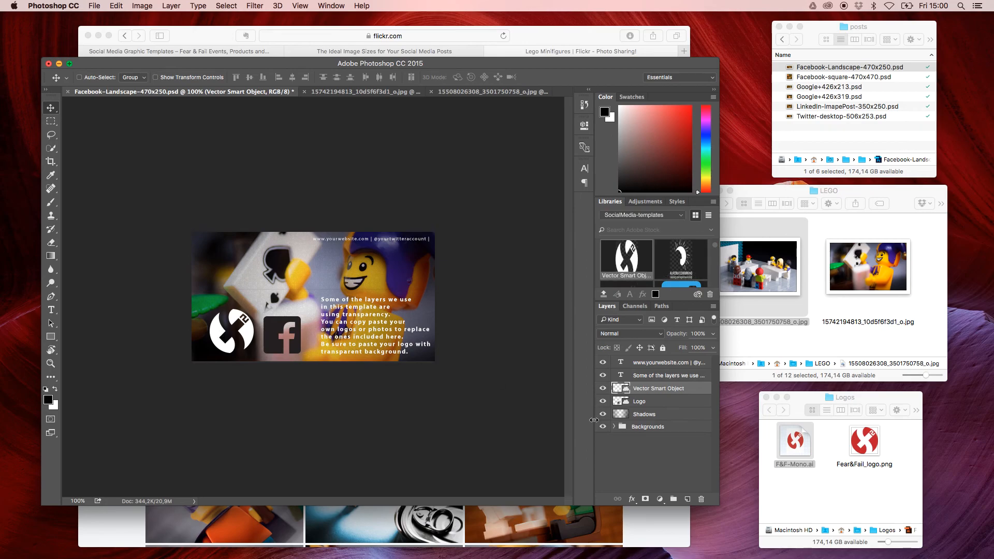
{"action": "left_click", "coordinate": [603, 401]}
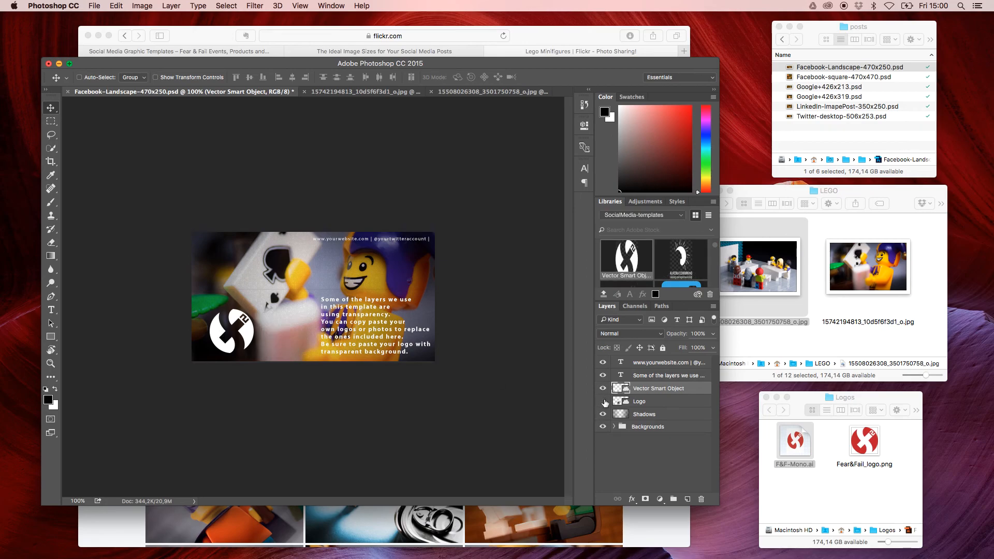
{"action": "mouse_move", "coordinate": [602, 402]}
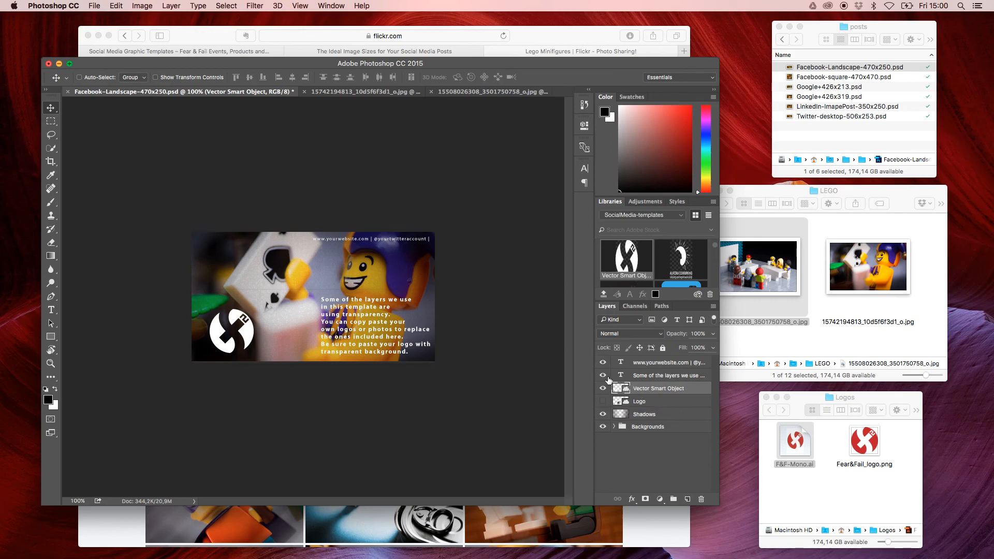
{"action": "left_click", "coordinate": [602, 375]}
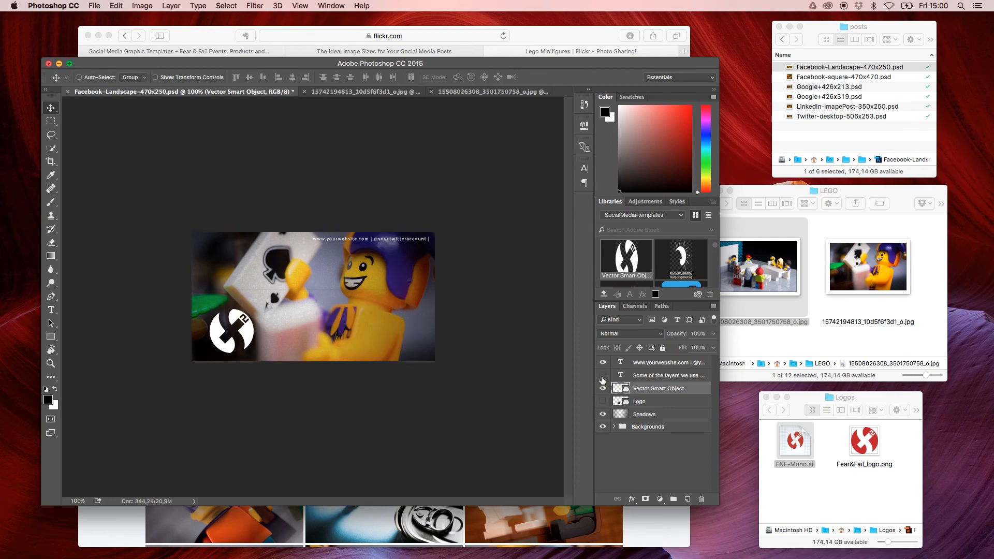
{"action": "left_click", "coordinate": [668, 361]}
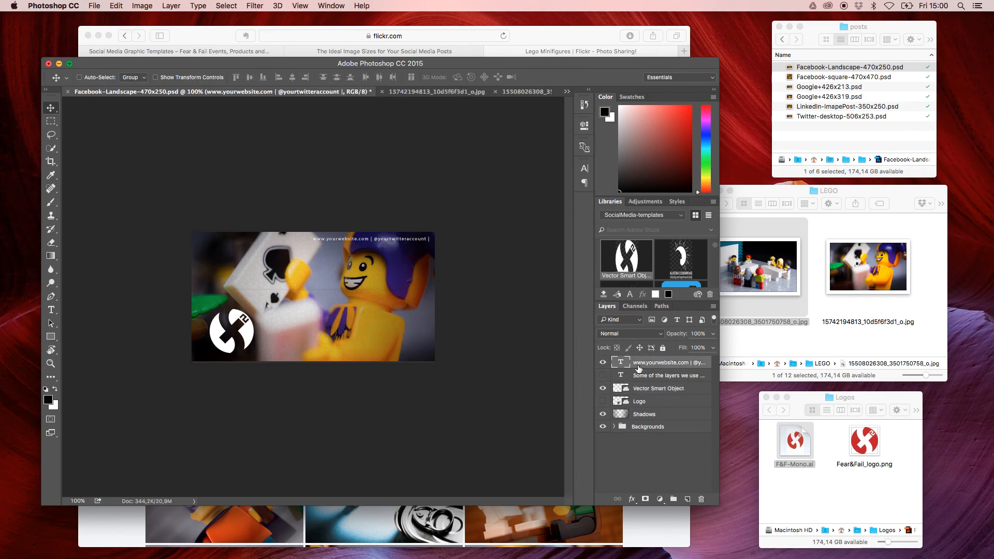
{"action": "mouse_move", "coordinate": [603, 375]}
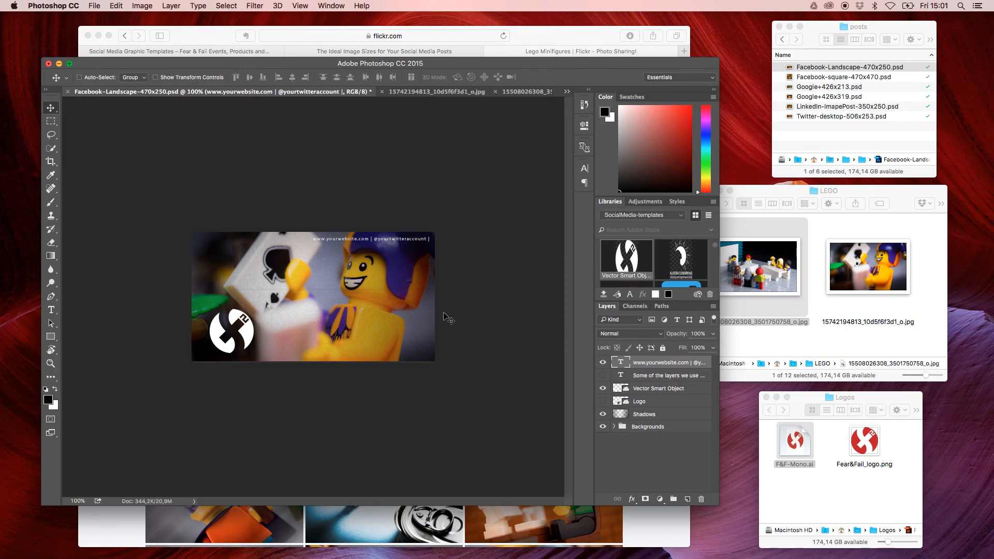
{"action": "mouse_move", "coordinate": [330, 274]}
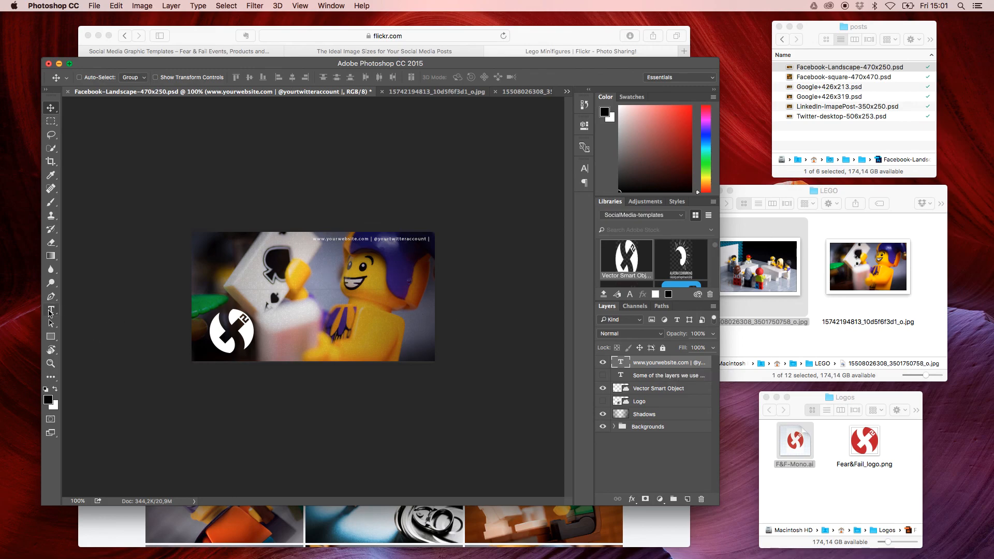
{"action": "left_click", "coordinate": [51, 311]}
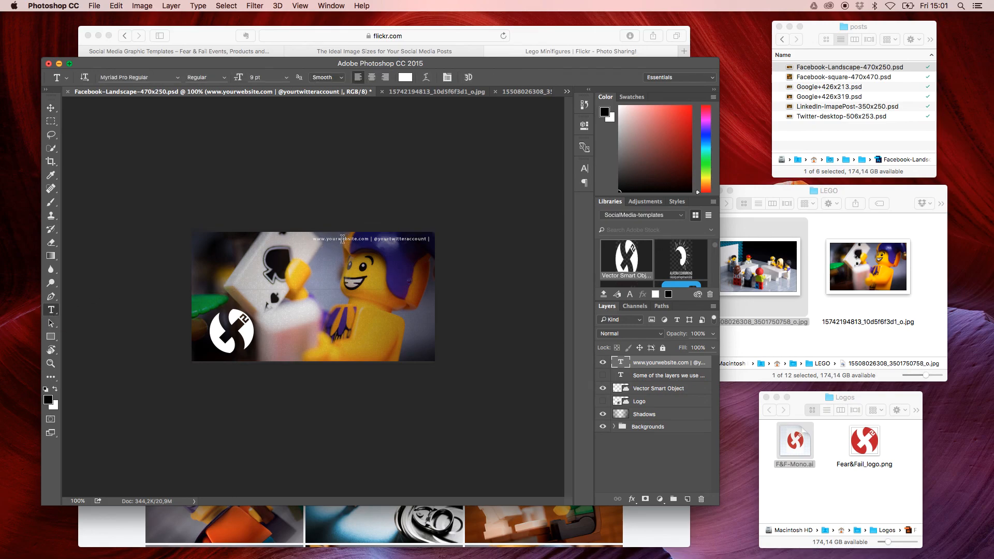
{"action": "double_click", "coordinate": [342, 239]}
{"action": "type", "text": "fearandfail"}
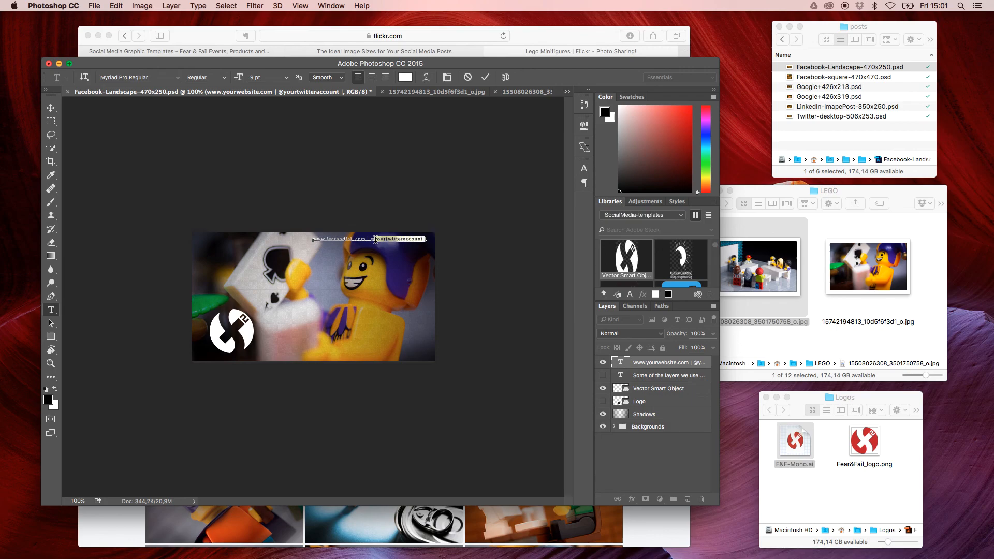
{"action": "type", "text": "@fearl"}
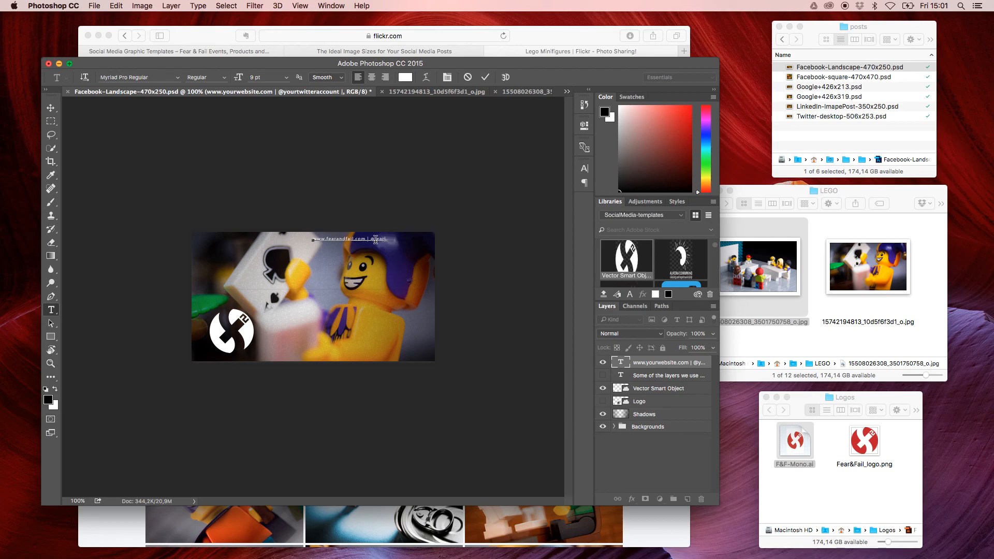
{"action": "type", "text": "fearandfail"}
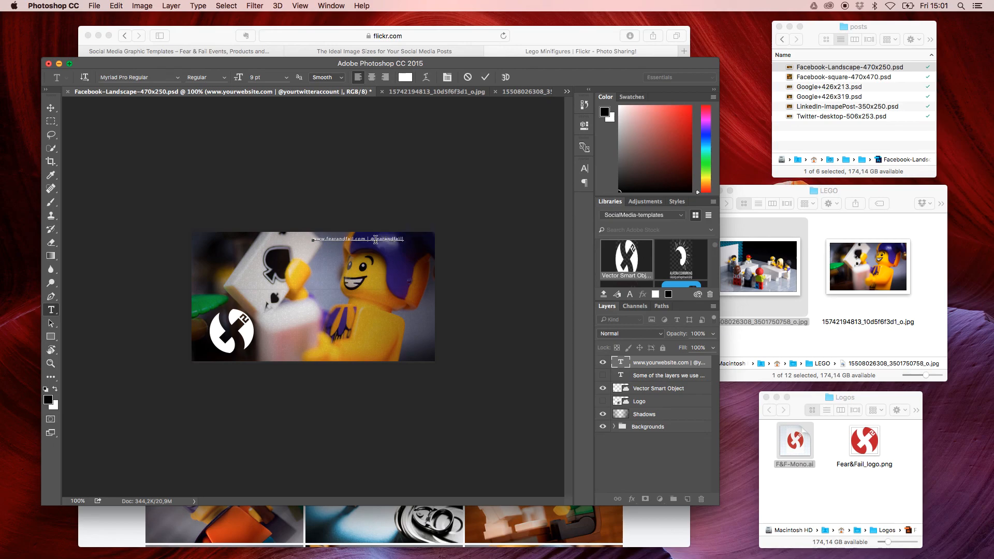
{"action": "left_click", "coordinate": [50, 109]}
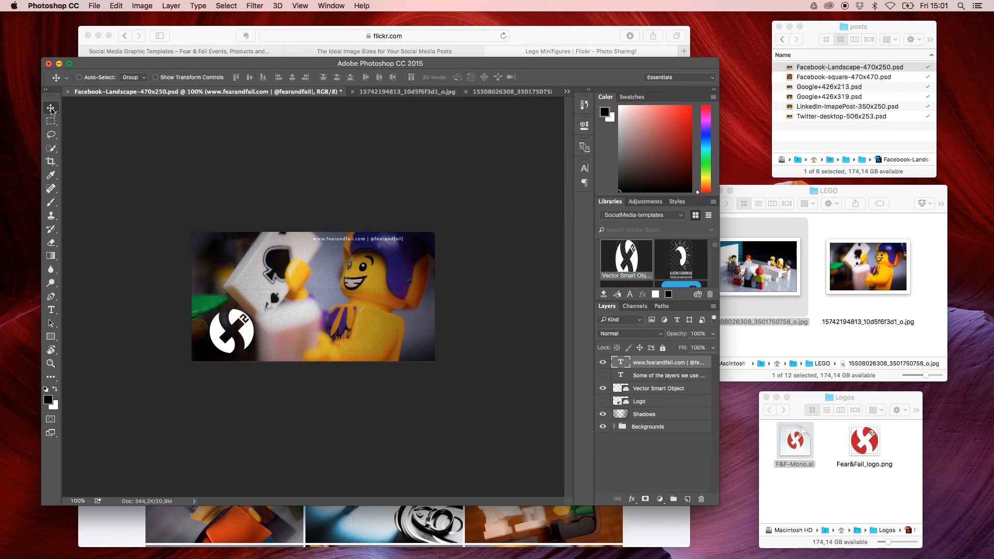
{"action": "mouse_move", "coordinate": [51, 107]}
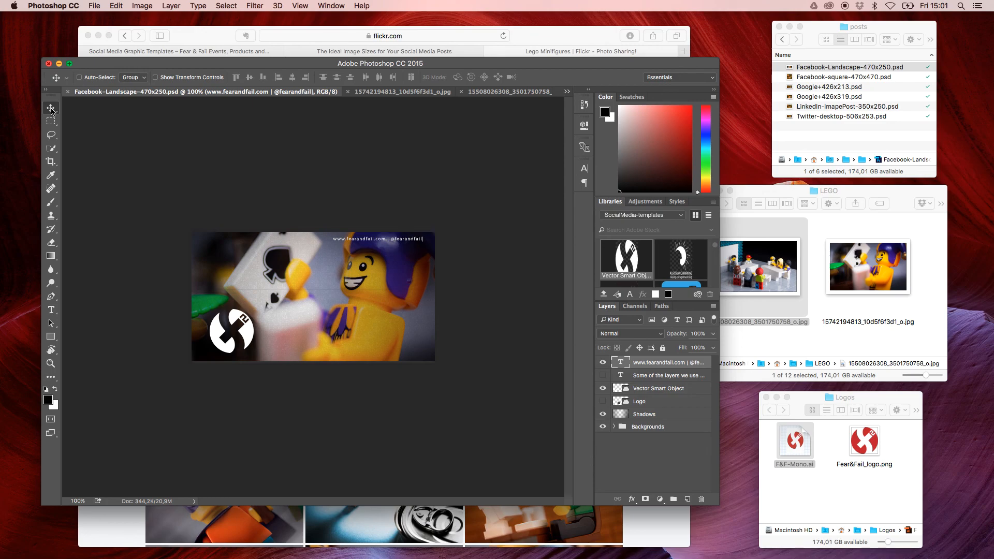
{"action": "mouse_move", "coordinate": [577, 381]}
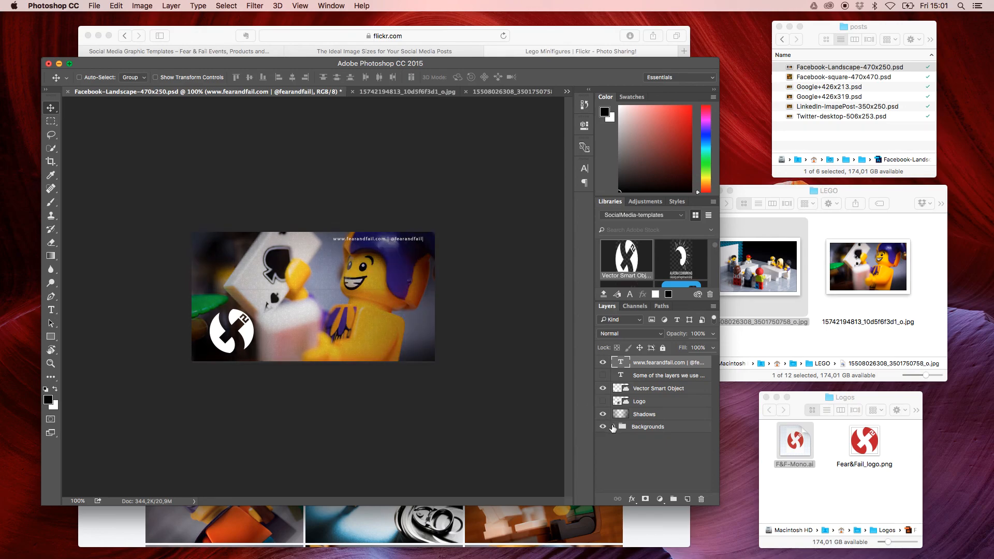
- Select the logo layer in the Backgrounds group and drag it into the bottom-left corner
{"action": "left_click", "coordinate": [647, 426]}
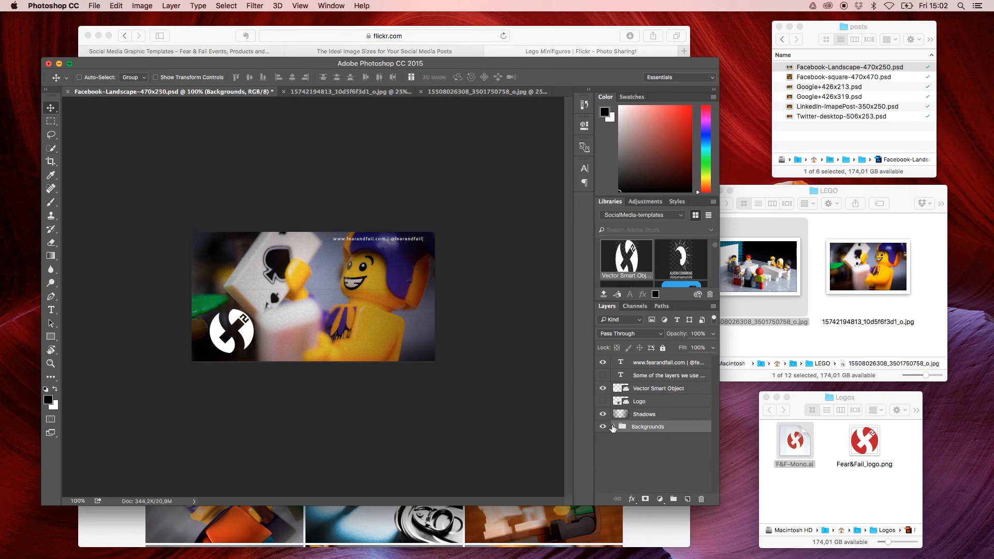
{"action": "left_click", "coordinate": [613, 427]}
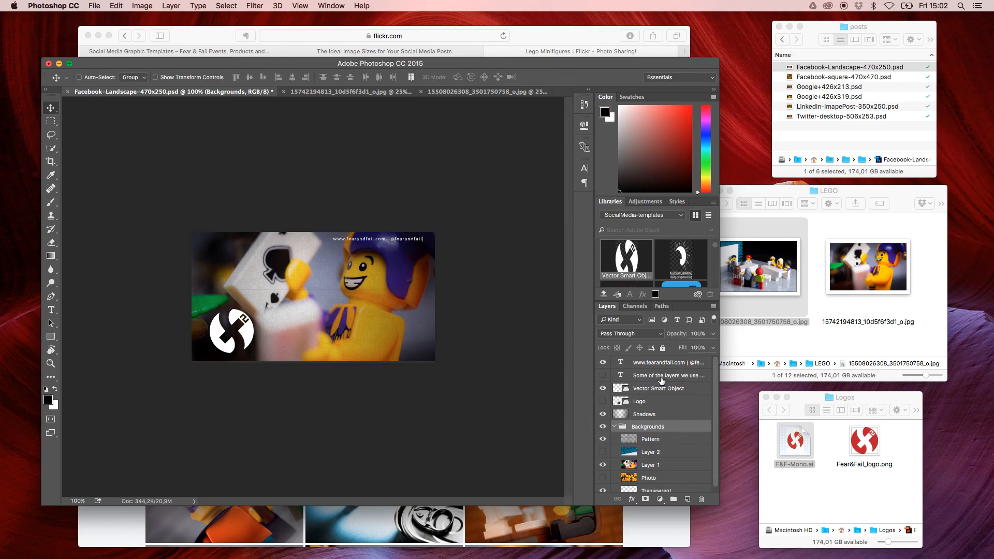
{"action": "left_click", "coordinate": [658, 388]}
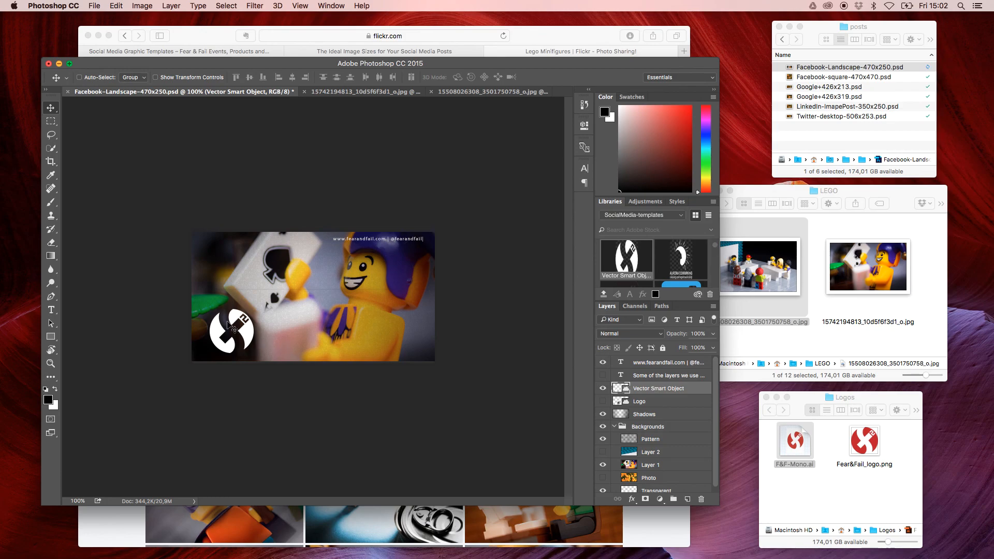
{"action": "mouse_move", "coordinate": [219, 336]}
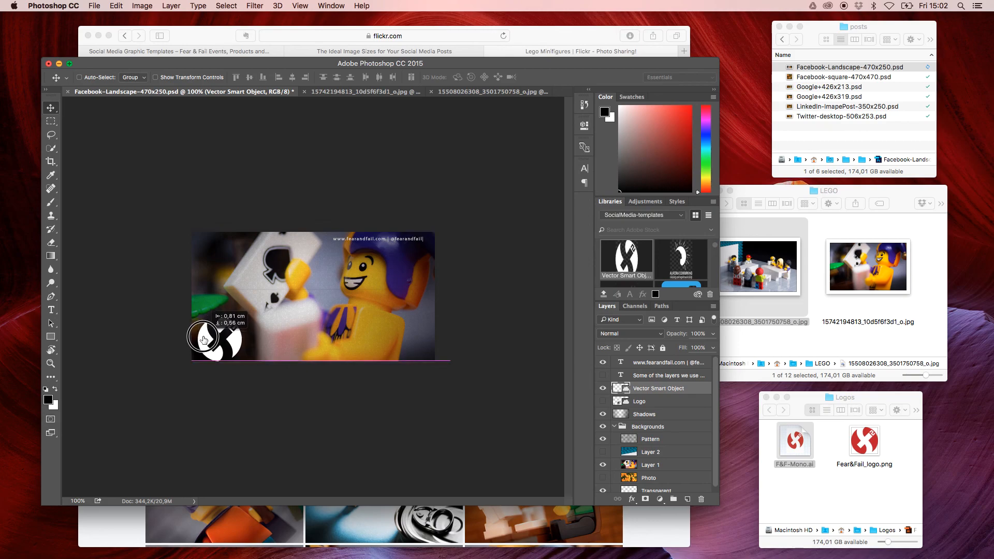
{"action": "left_click_drag", "start_coordinate": [215, 339], "coordinate": [219, 336]}
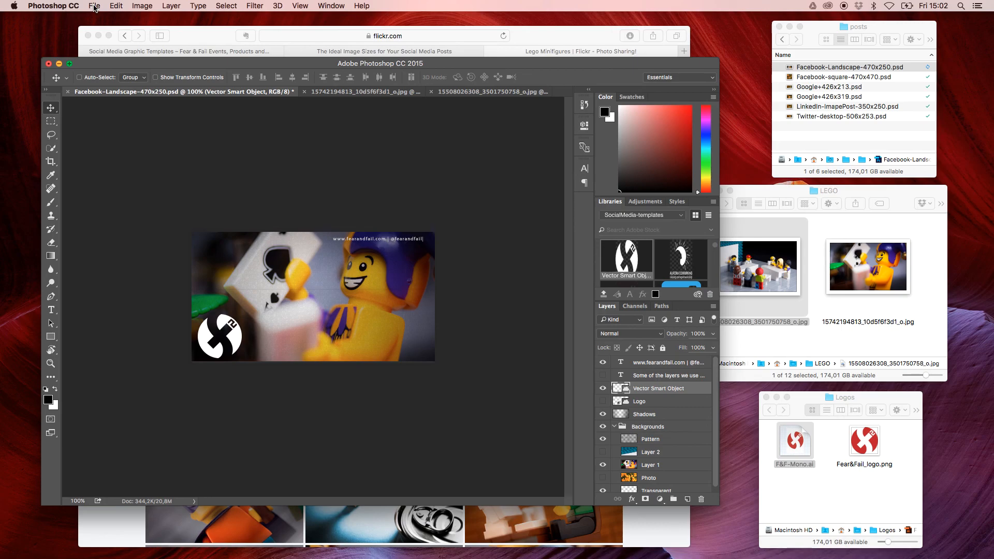
- Quick Export the design as PNG named FB_F&F-Joker.png onto the Desktop
{"action": "left_click", "coordinate": [93, 6]}
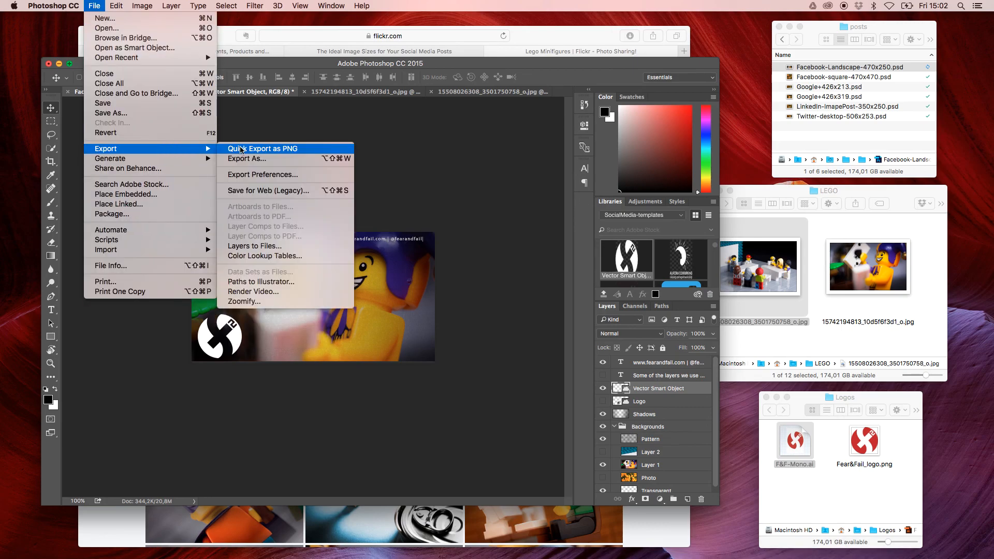
{"action": "left_click", "coordinate": [246, 158]}
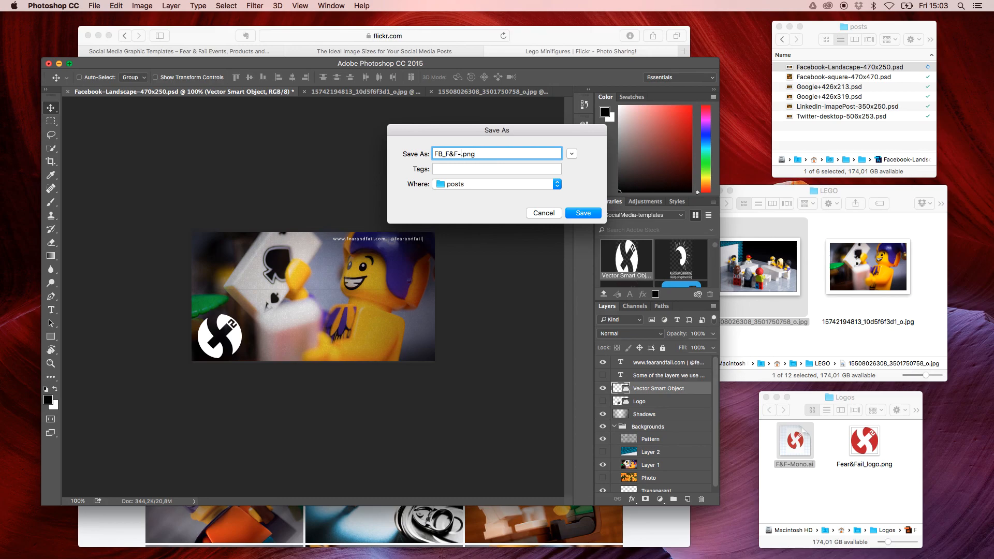
{"action": "type", "text": "Joker"}
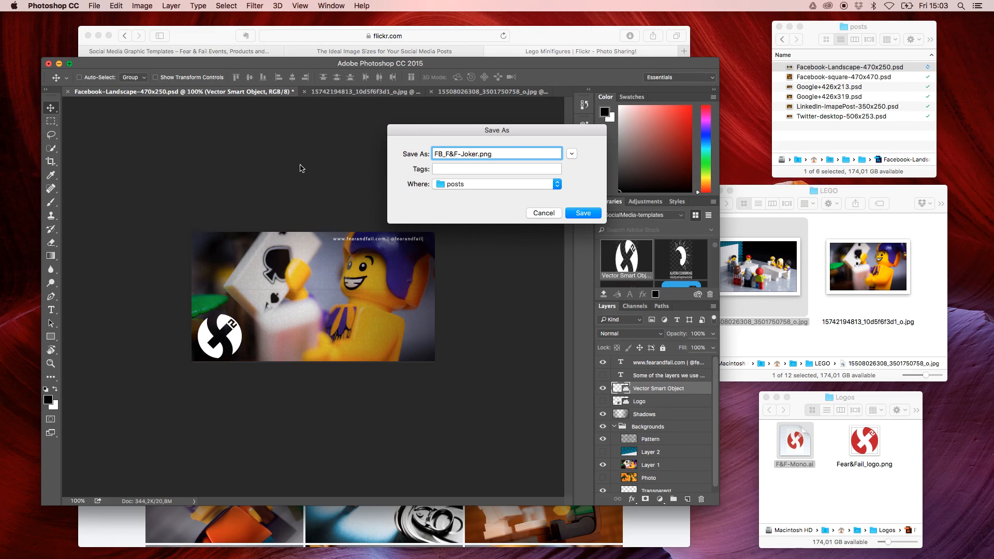
{"action": "left_click", "coordinate": [556, 184]}
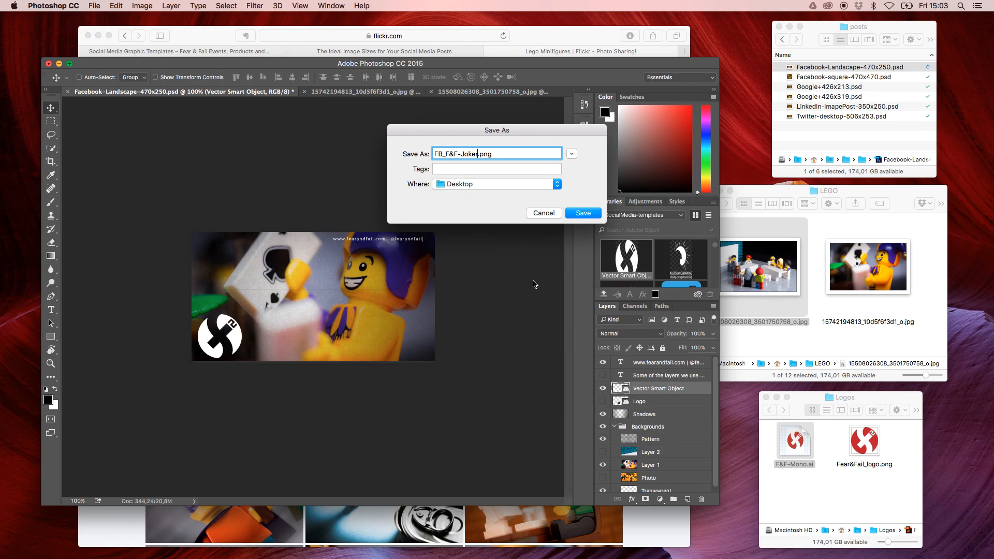
{"action": "left_click", "coordinate": [582, 213]}
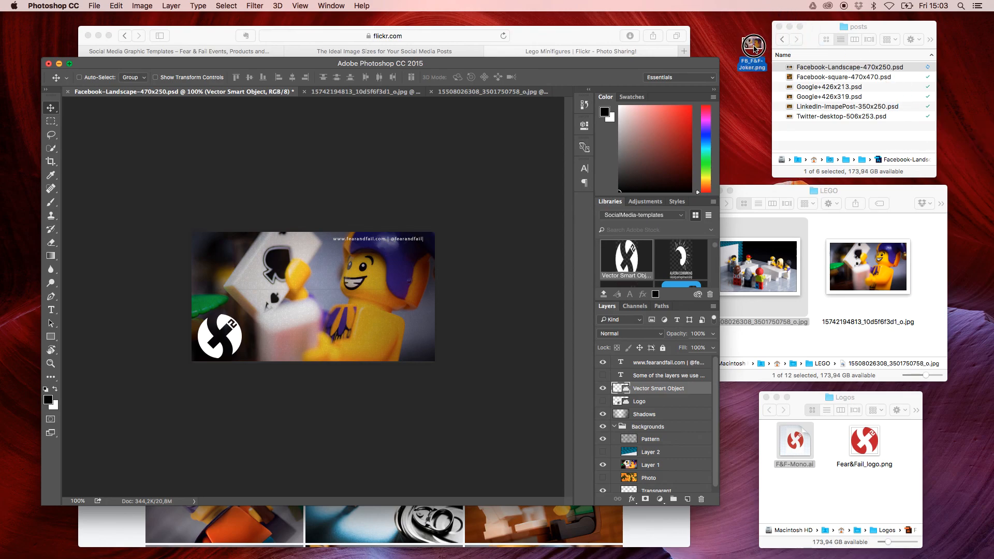
{"action": "left_click", "coordinate": [751, 46]}
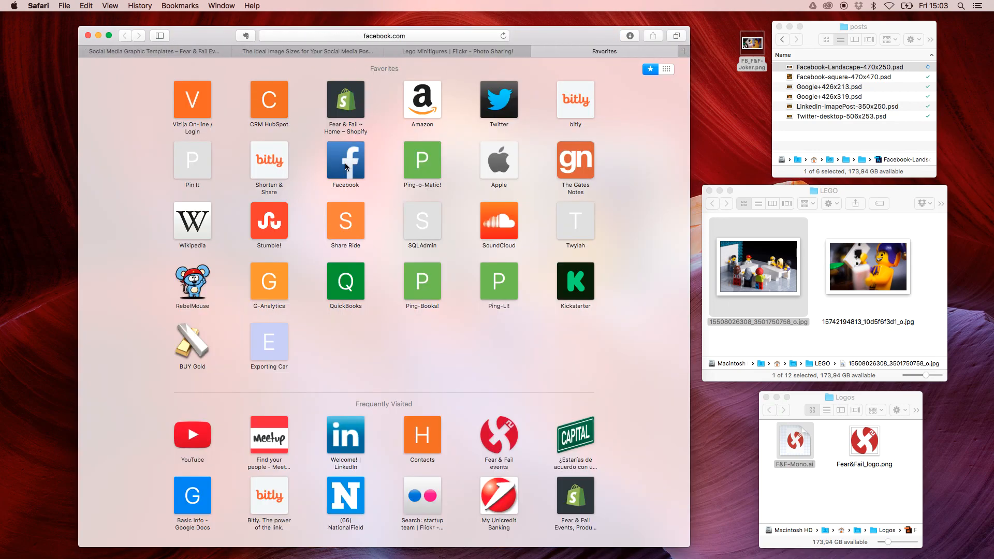
- Open Facebook from Safari's favourites and reload it once back online
{"action": "left_click", "coordinate": [345, 160]}
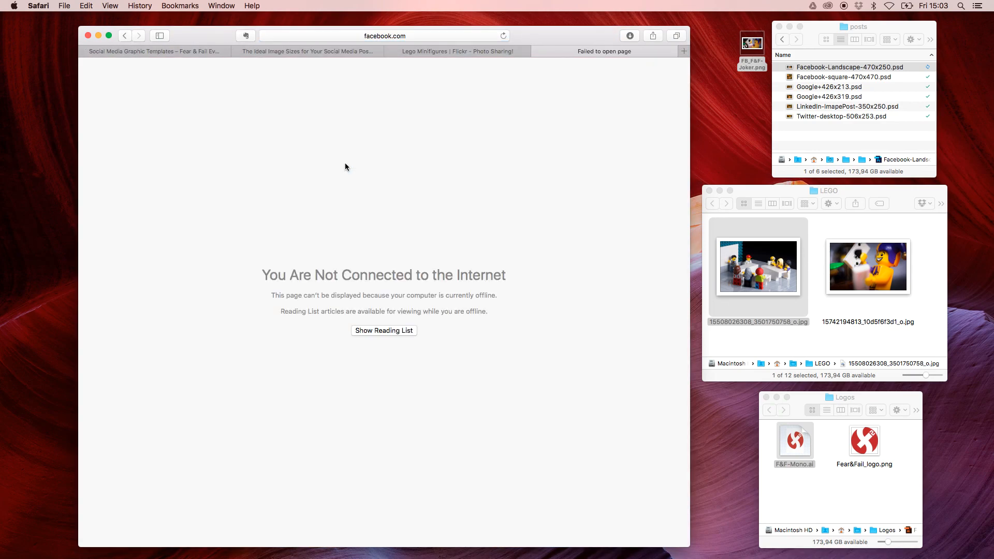
{"action": "left_click", "coordinate": [890, 6]}
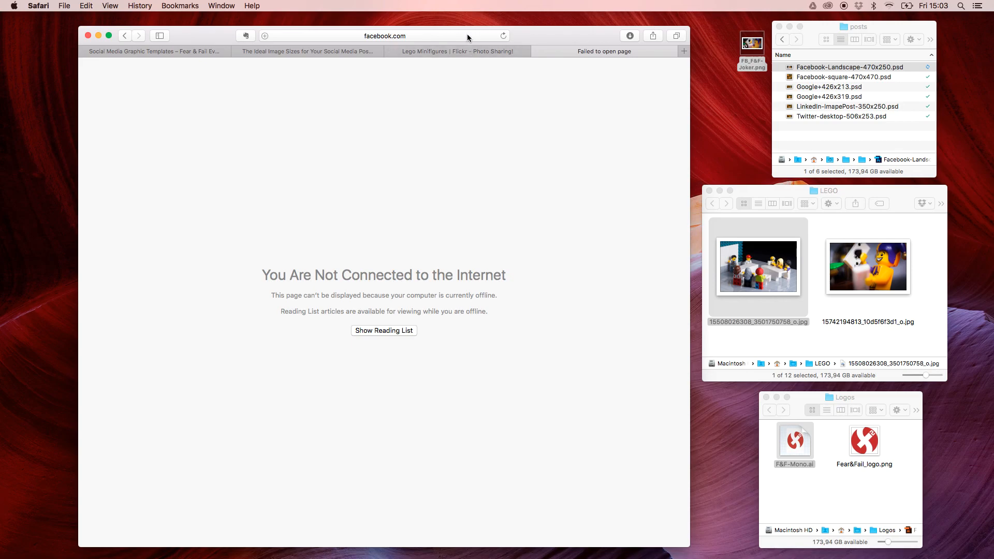
{"action": "left_click", "coordinate": [384, 36]}
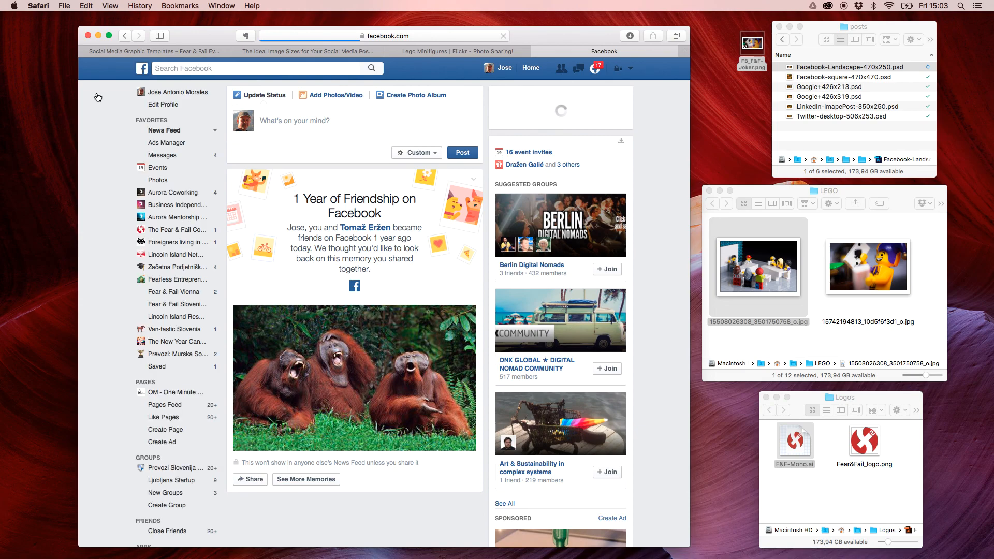
{"action": "mouse_move", "coordinate": [167, 218]}
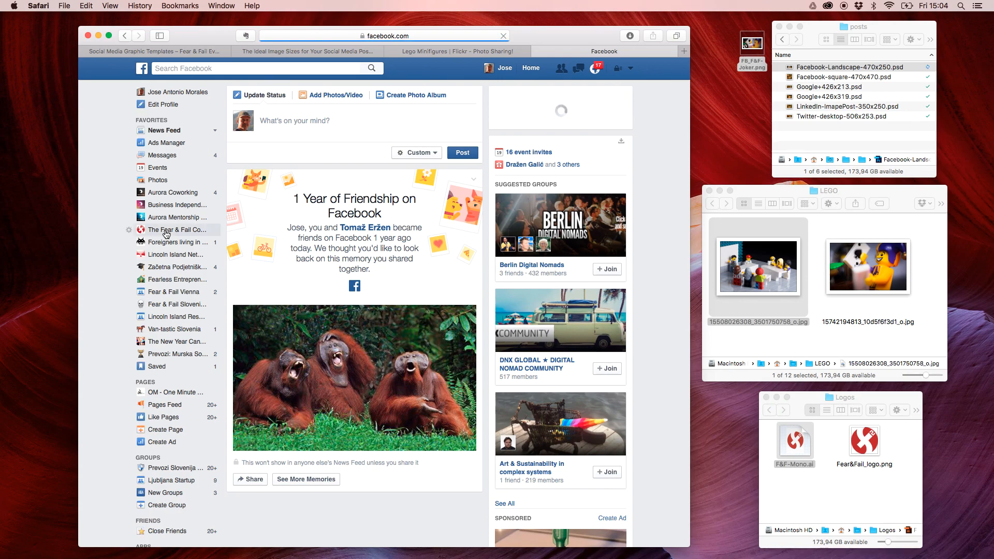
{"action": "mouse_move", "coordinate": [168, 229]}
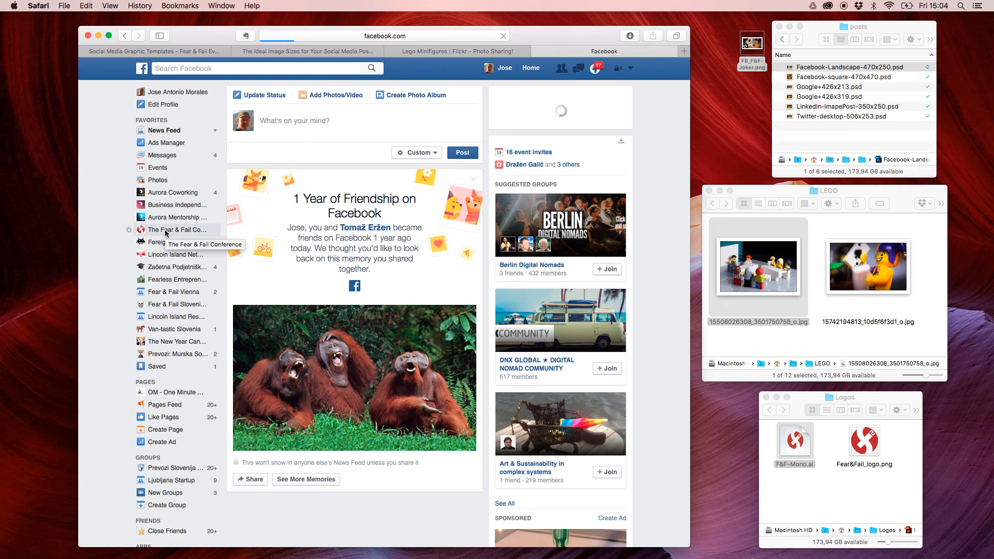
- Post FB_F&F-Joker.png on the Fear & Fail Conference page captioned "Don't be afraid of showing the weird within!"
{"action": "left_click", "coordinate": [172, 229]}
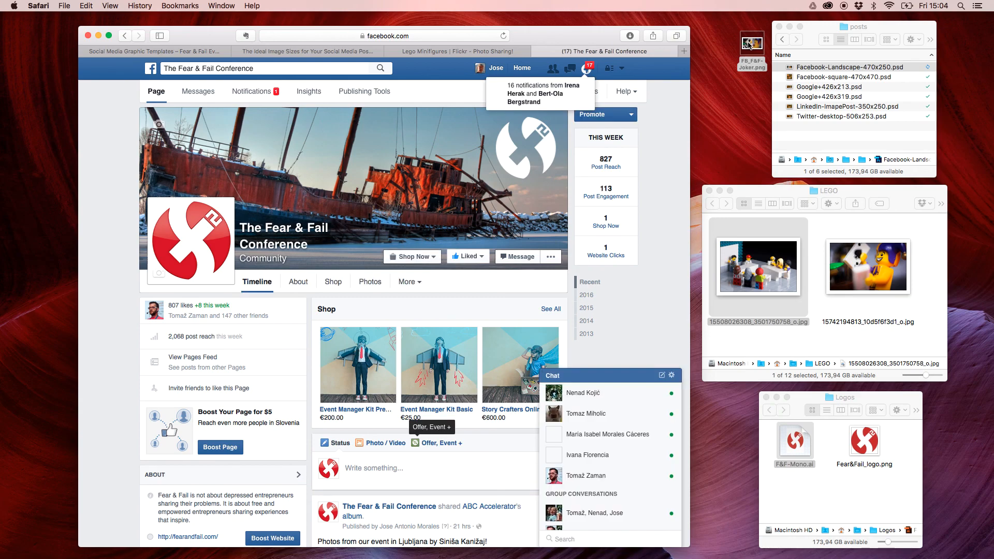
{"action": "left_click_drag", "start_coordinate": [752, 47], "coordinate": [423, 464]}
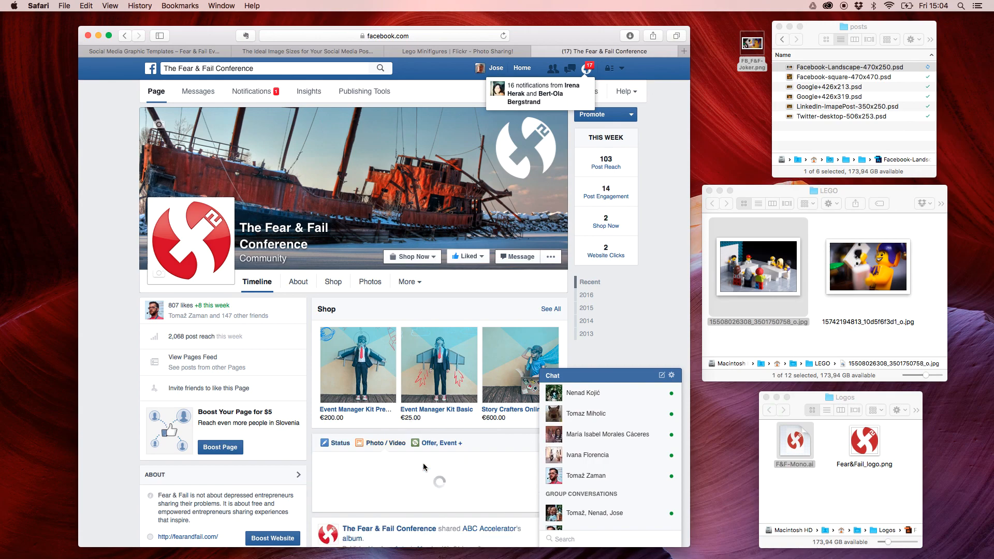
{"action": "scroll", "scroll_direction": "down", "scroll_amount": 3}
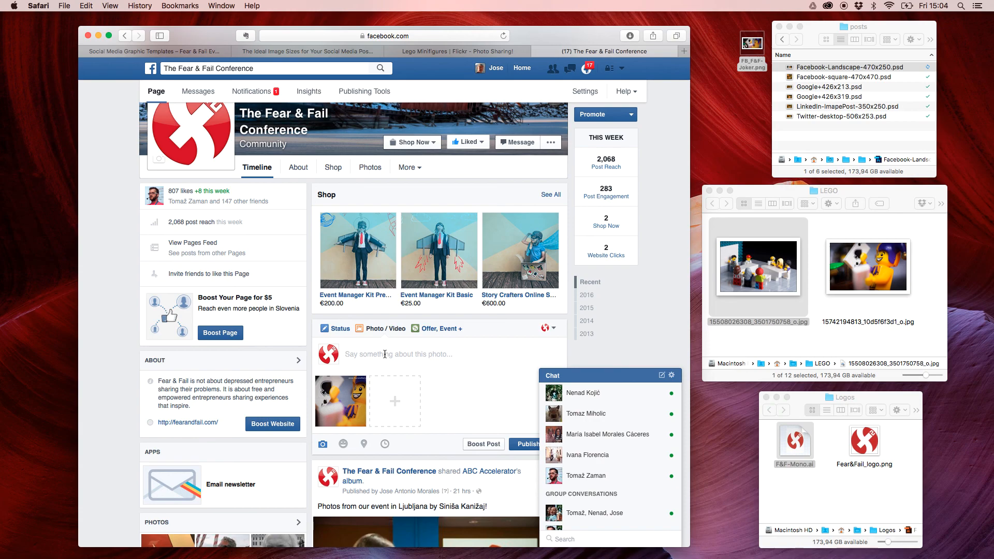
{"action": "type", "text": "Don't"}
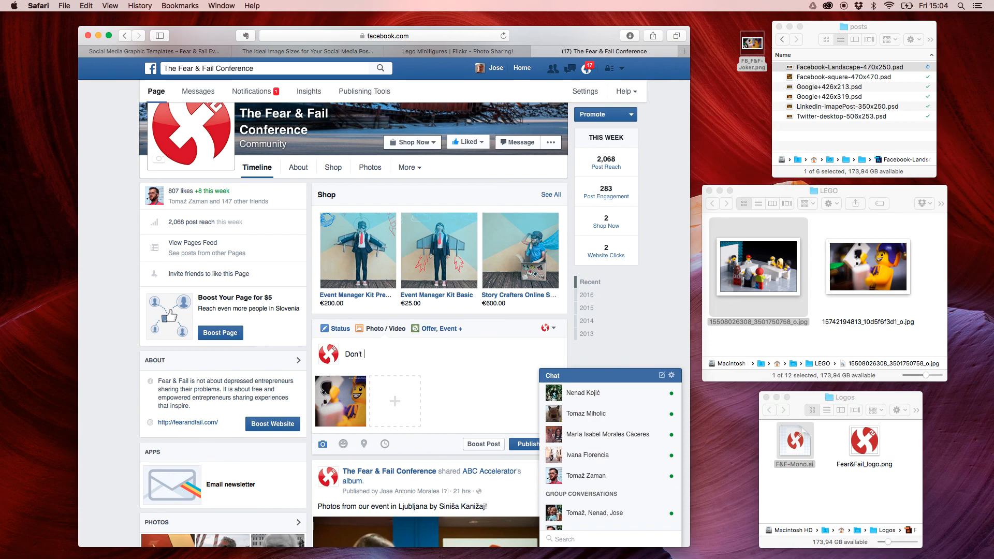
{"action": "type", "text": "be afraid of show"}
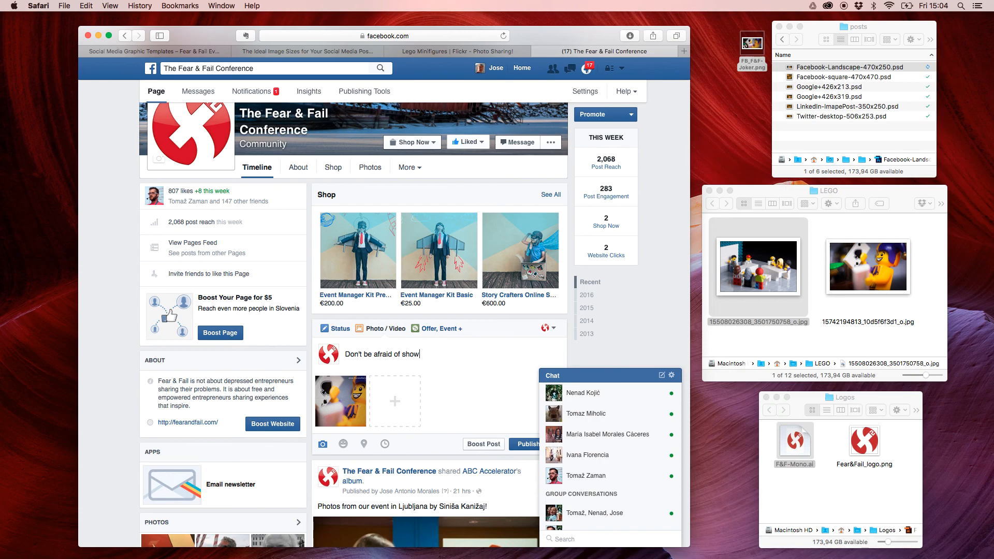
{"action": "type", "text": "ing the weir"}
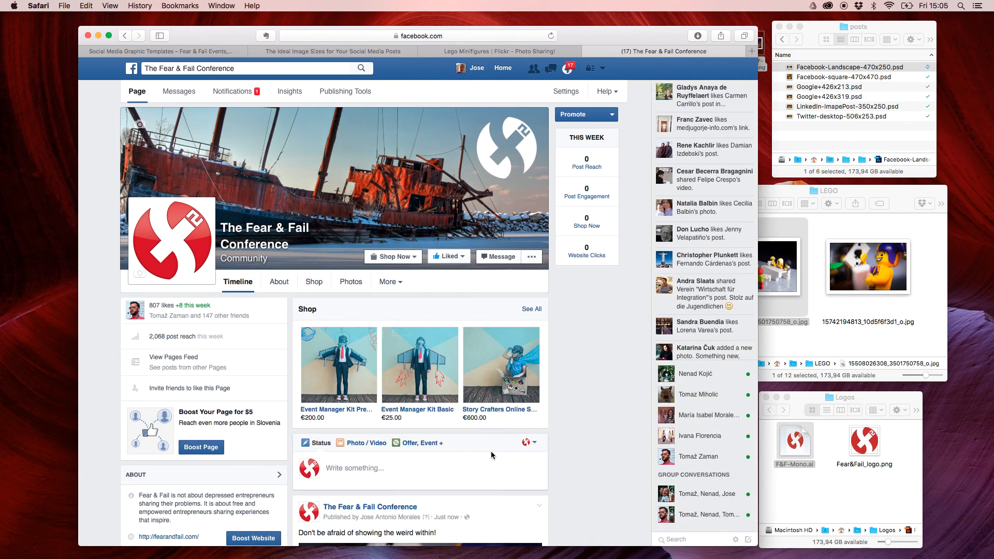
- Scroll to view the published Joker post, then switch to the Flickr Lego Minifigures tab
{"action": "scroll", "scroll_direction": "down", "scroll_amount": 3}
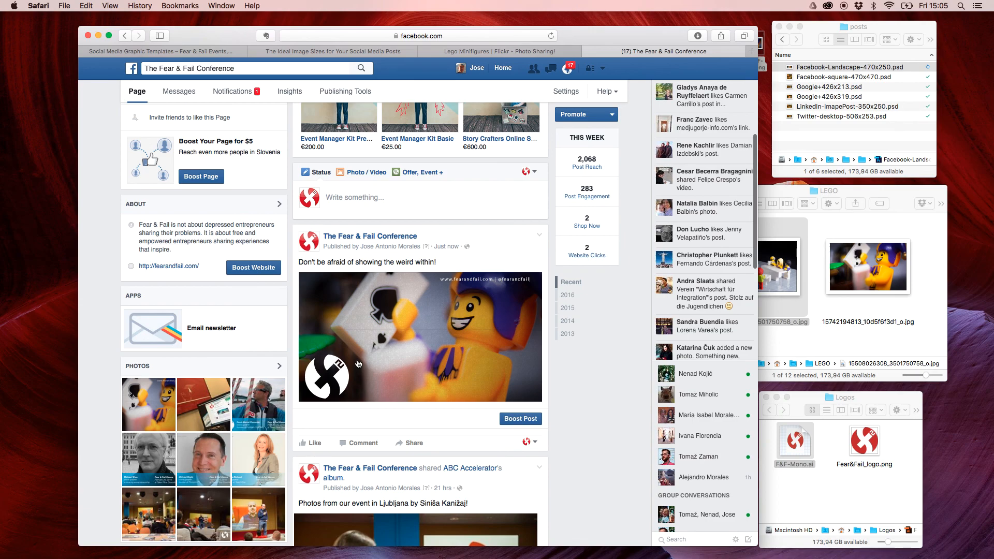
{"action": "mouse_move", "coordinate": [359, 350]}
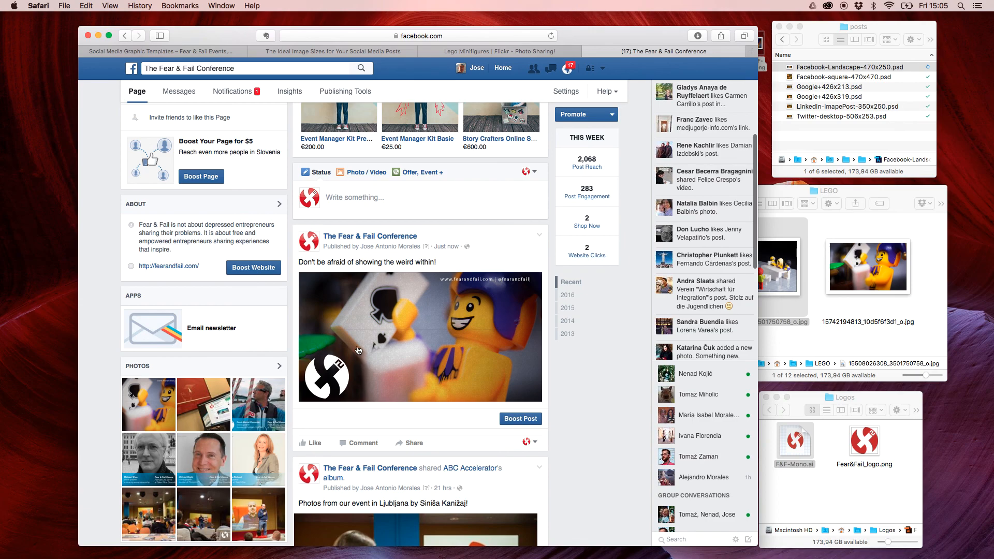
{"action": "left_click", "coordinate": [499, 50]}
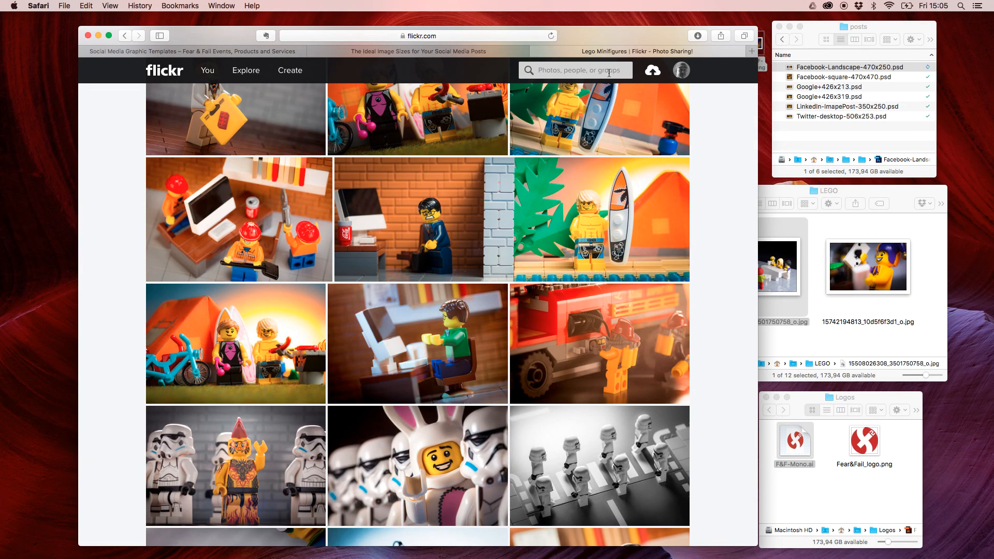
- Show the Social Media Graphic Templates page and go back to the Social Media Templates folder
{"action": "left_click", "coordinate": [190, 51]}
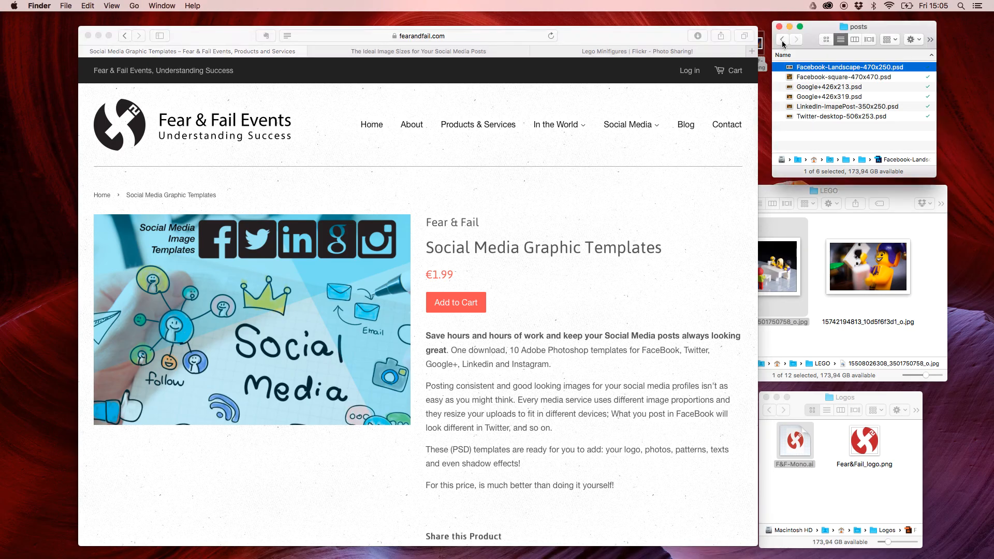
{"action": "left_click", "coordinate": [782, 39]}
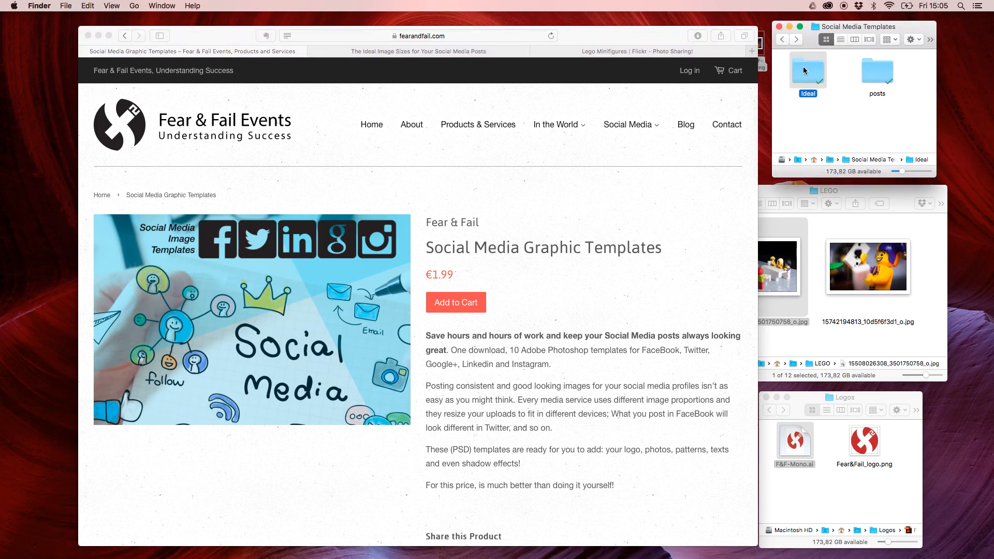